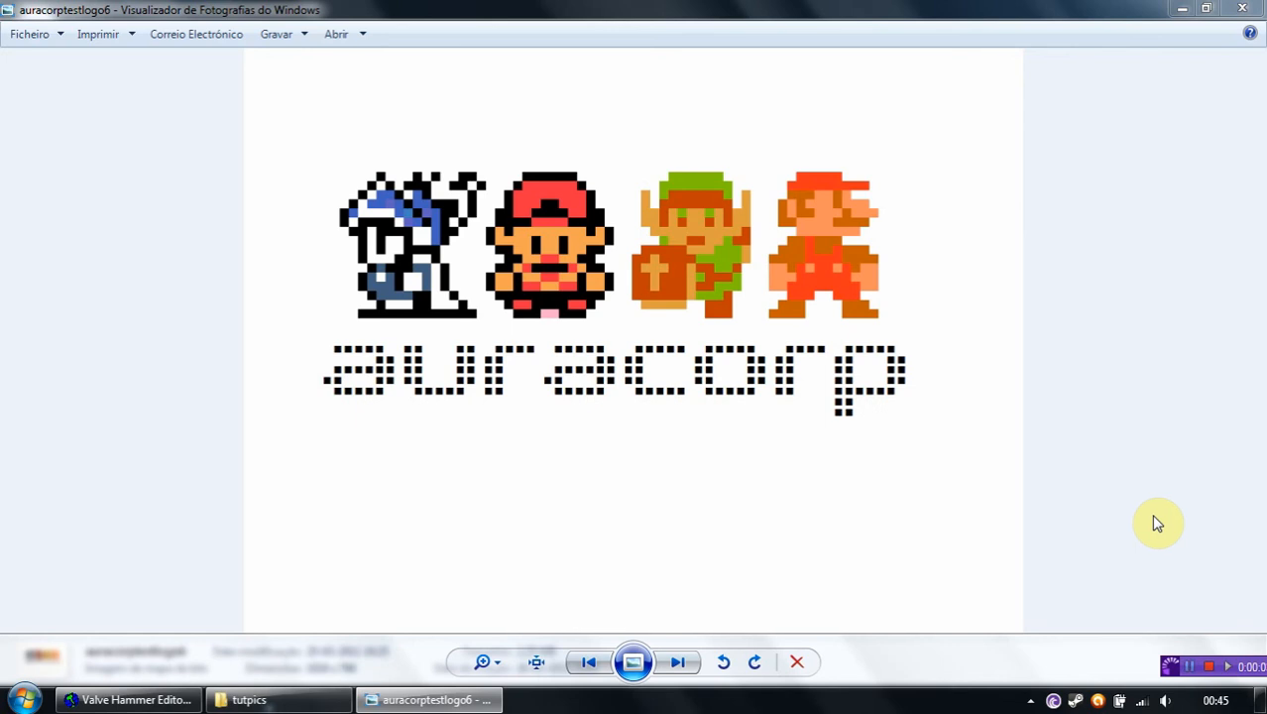
# Advance to the next picture, the sequencer diagram of trigger_once, multi_manager and timed targets
pyautogui.click(677, 662)
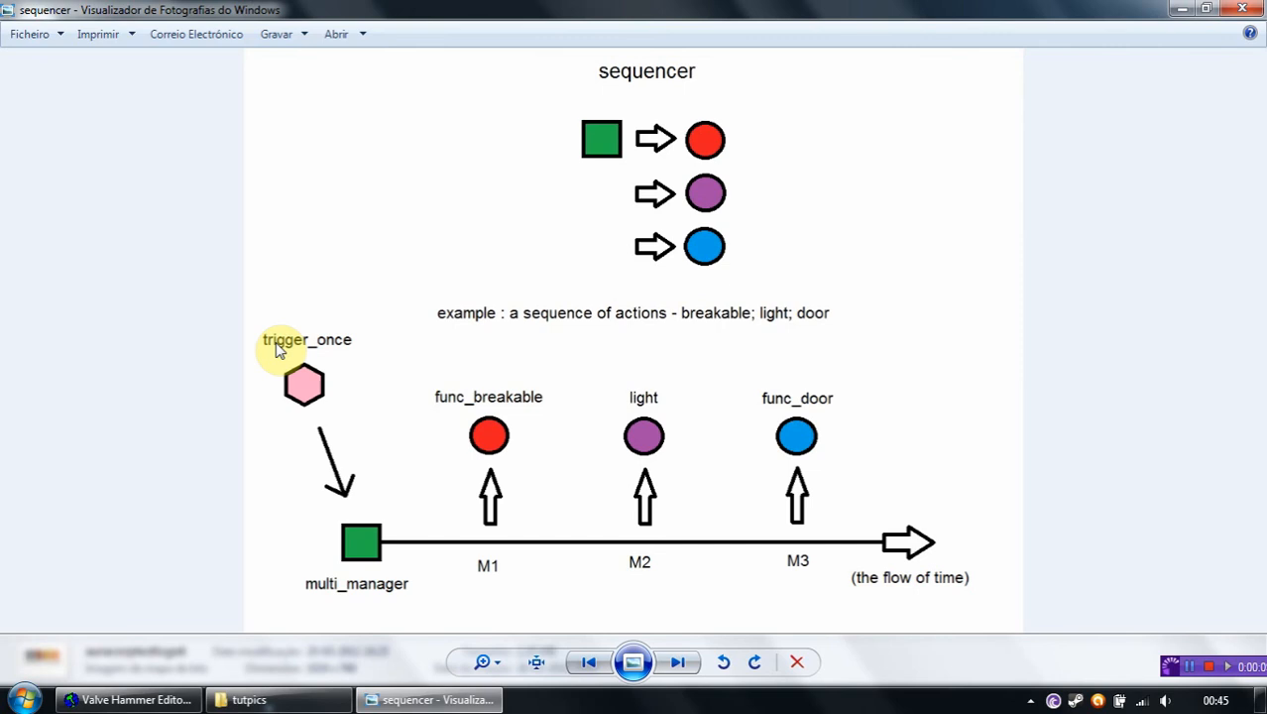
pyautogui.moveTo(361, 610)
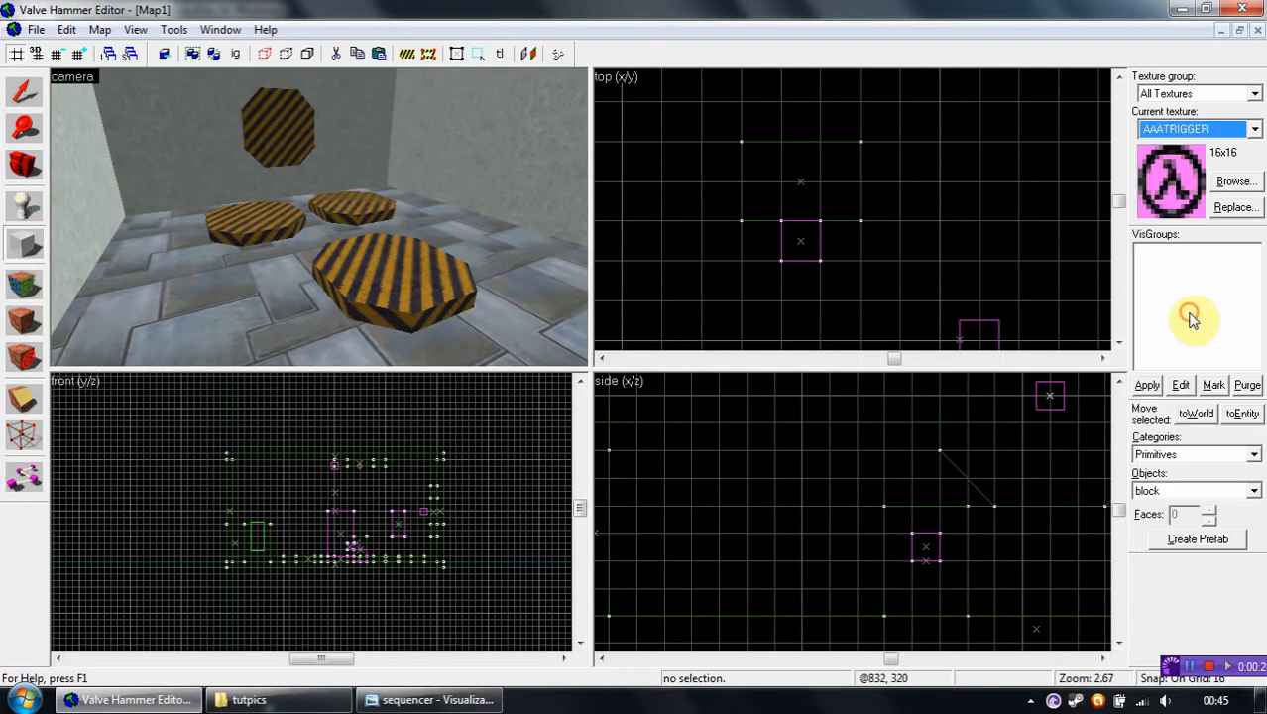
# Add an AAATRIGGER block on the pad and choose multi_manager from the entity Objects list
pyautogui.scroll(-3)
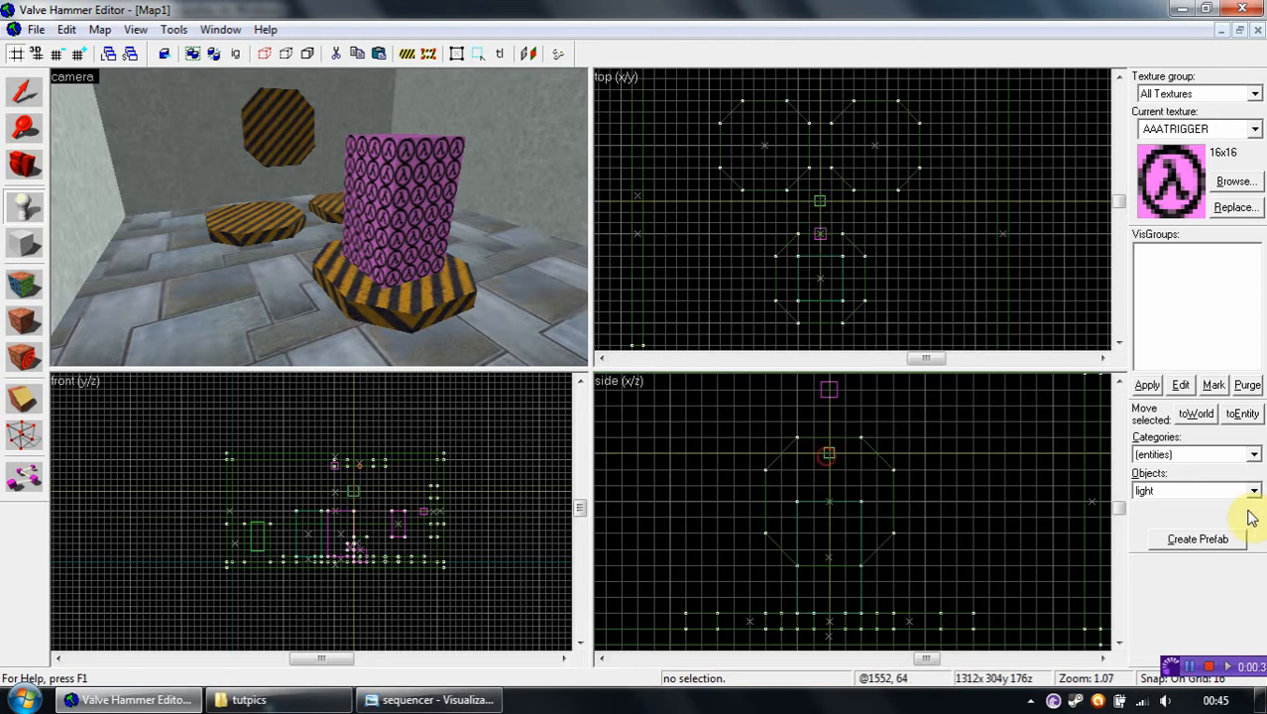
pyautogui.click(1252, 490)
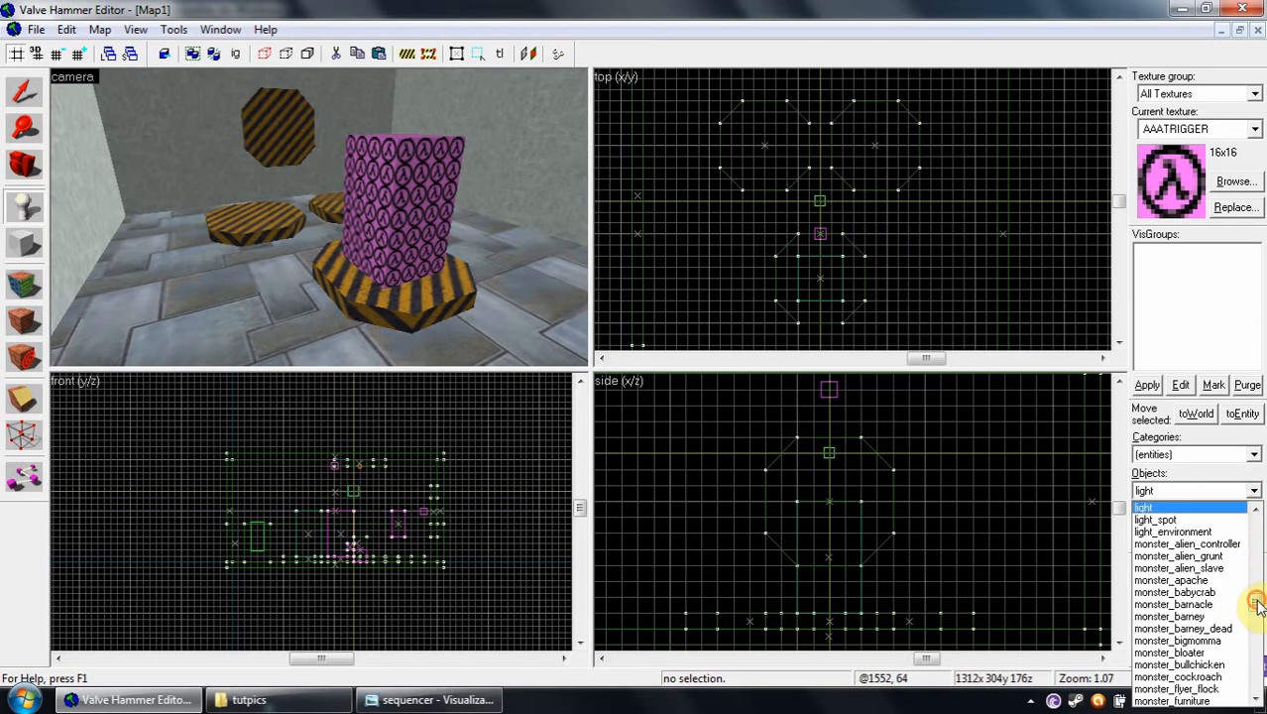
pyautogui.scroll(-3)
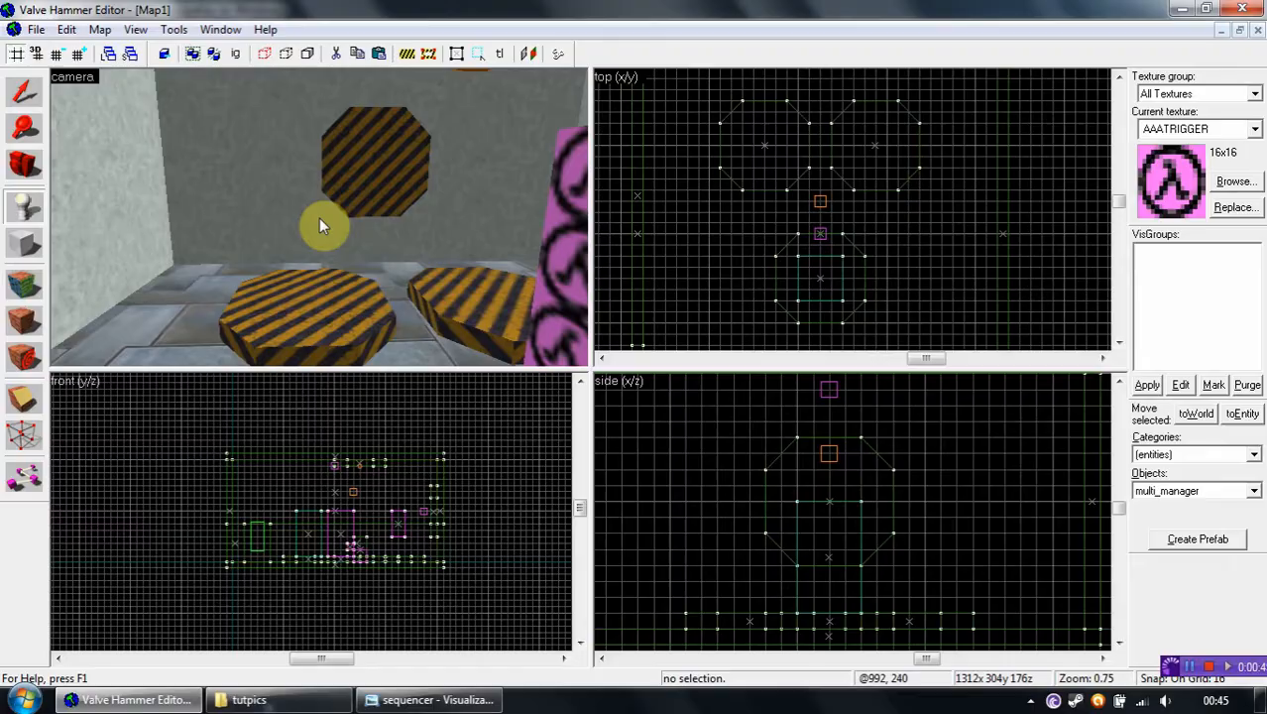
# Return to the sequencer diagram in Windows Photo Viewer via the taskbar
pyautogui.click(428, 698)
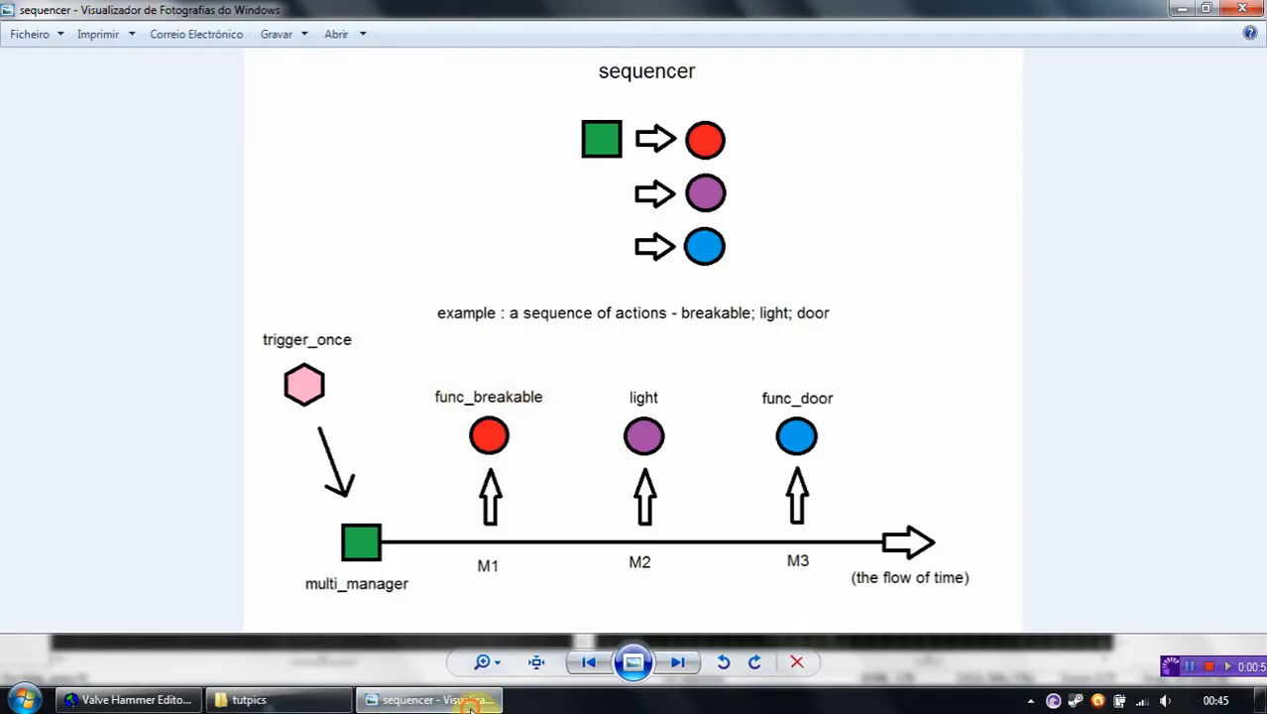
pyautogui.click(129, 700)
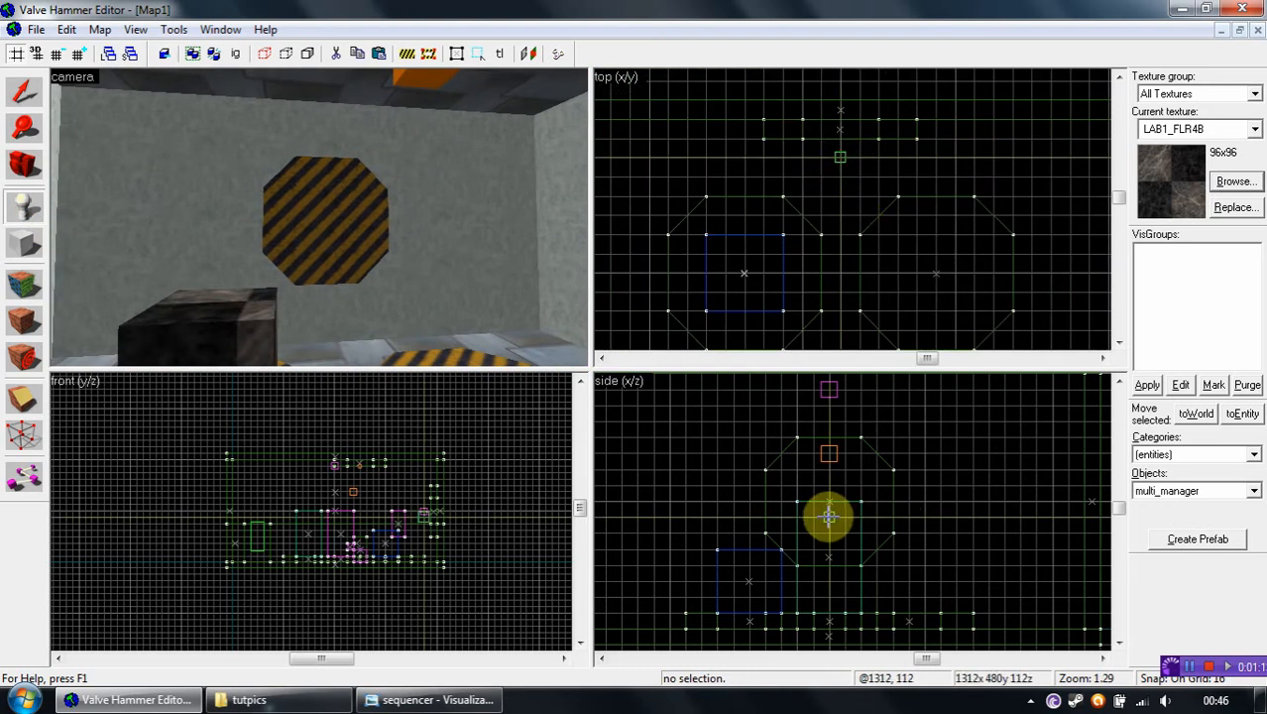
# Place multi_manager and light entities, then draw a BABTECH_BORDL5 block near the trigger
pyautogui.click(1253, 491)
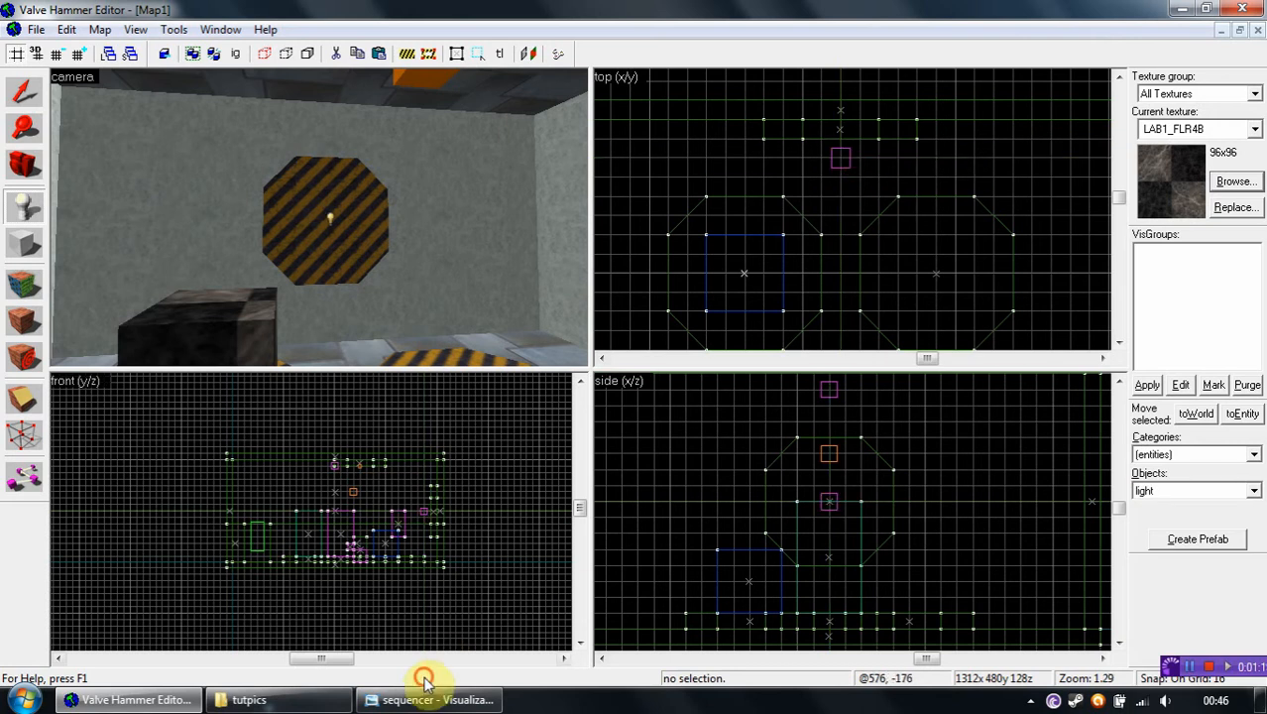
pyautogui.click(426, 697)
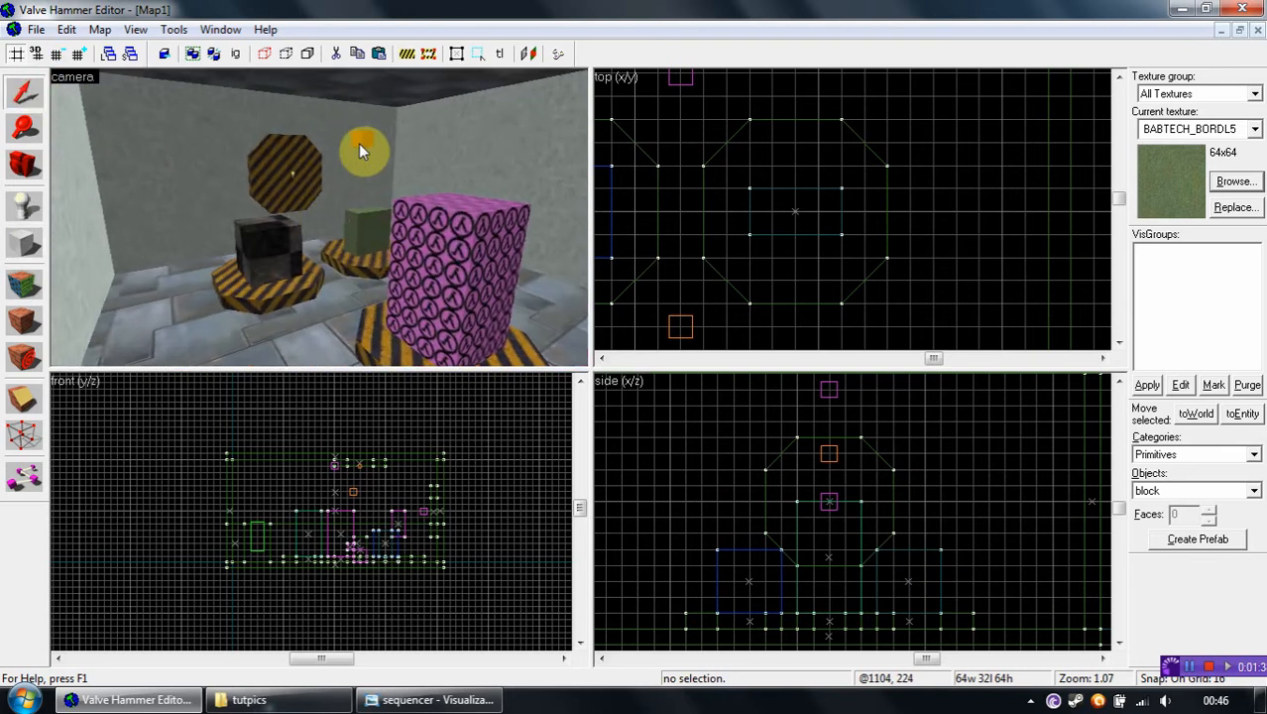
# Name the multi_manager 'multy' in its Object Properties and close the dialog
pyautogui.doubleClick(361, 150)
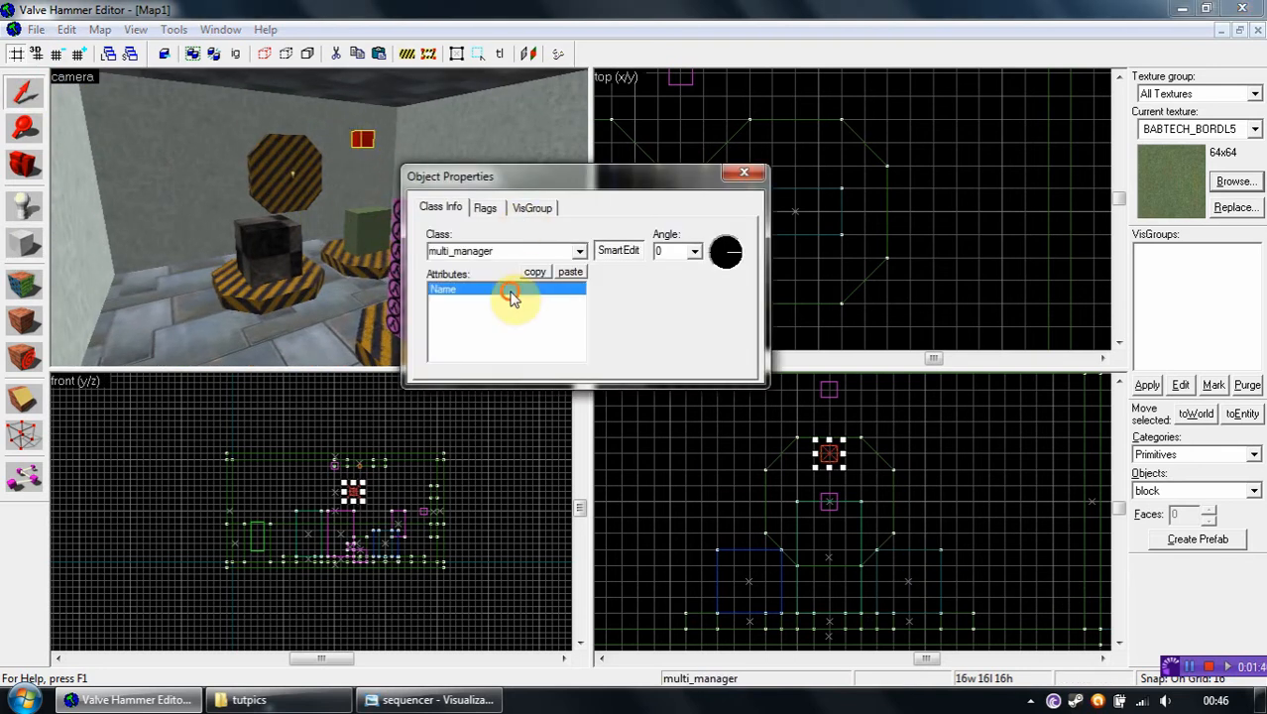
pyautogui.write('multy')
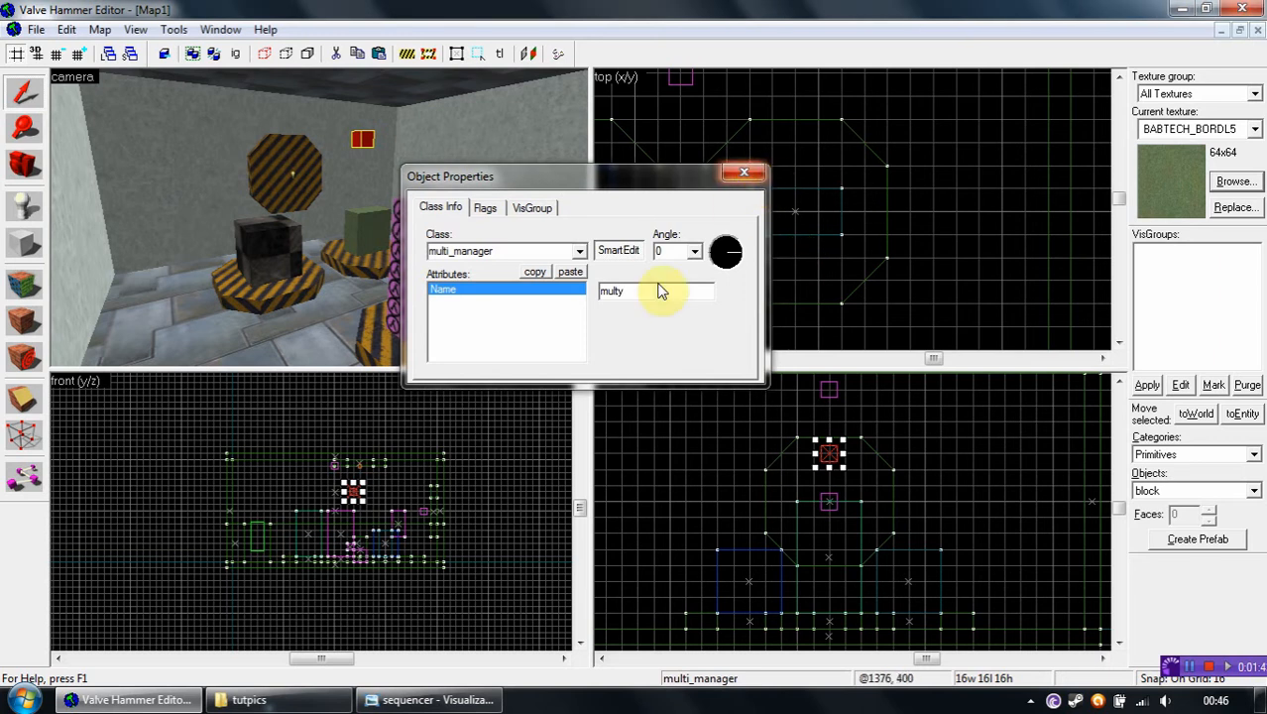
pyautogui.click(743, 170)
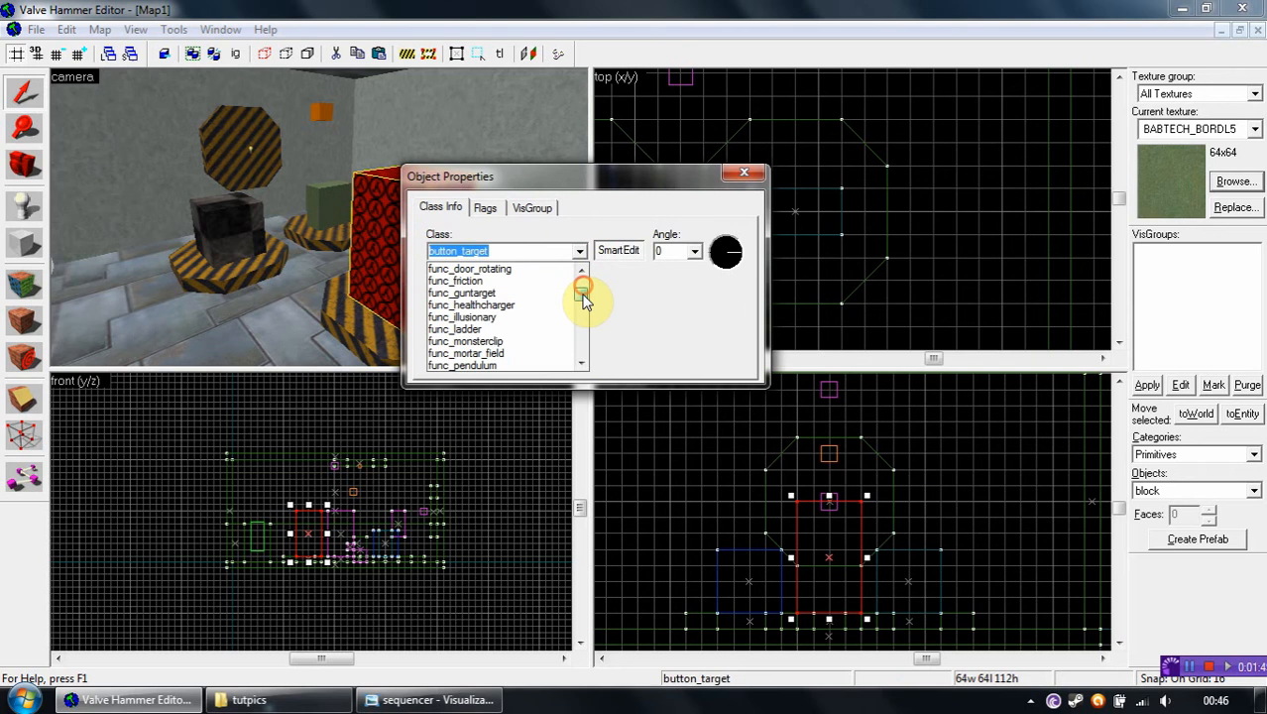
# Tie the trigger-textured brush to an entity and make it a trigger_once
pyautogui.scroll(-3)
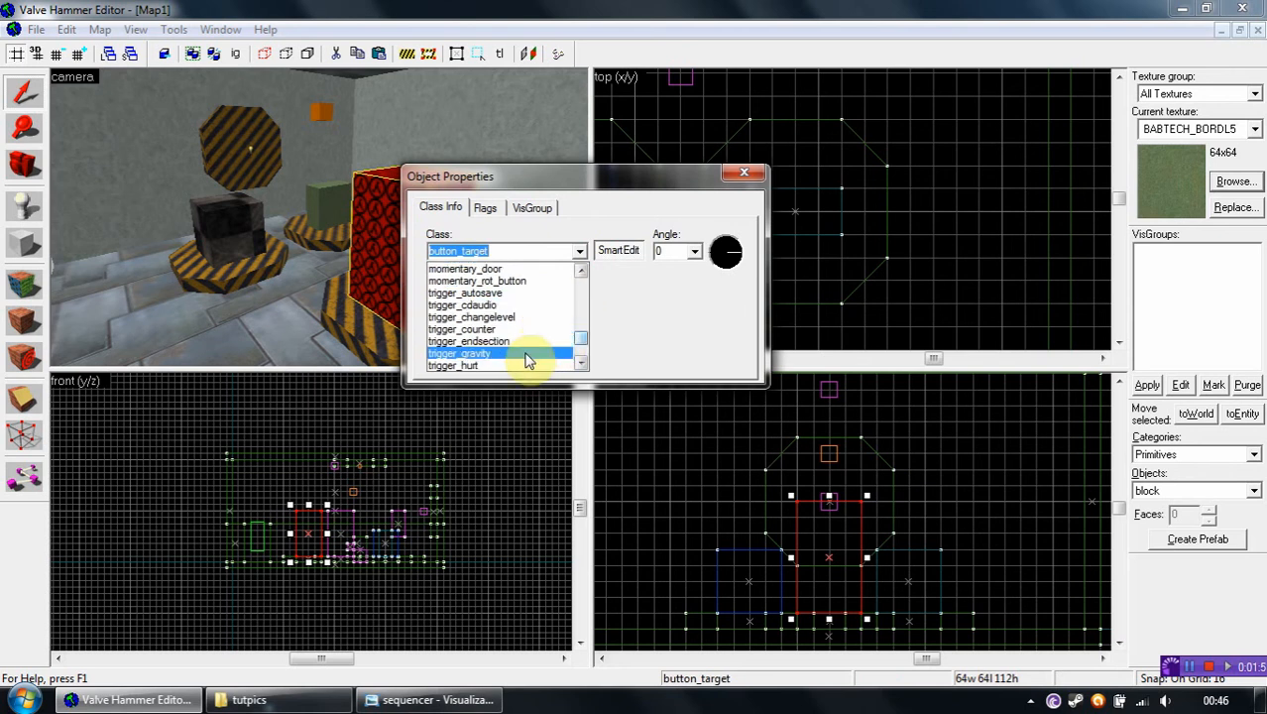
pyautogui.scroll(-3)
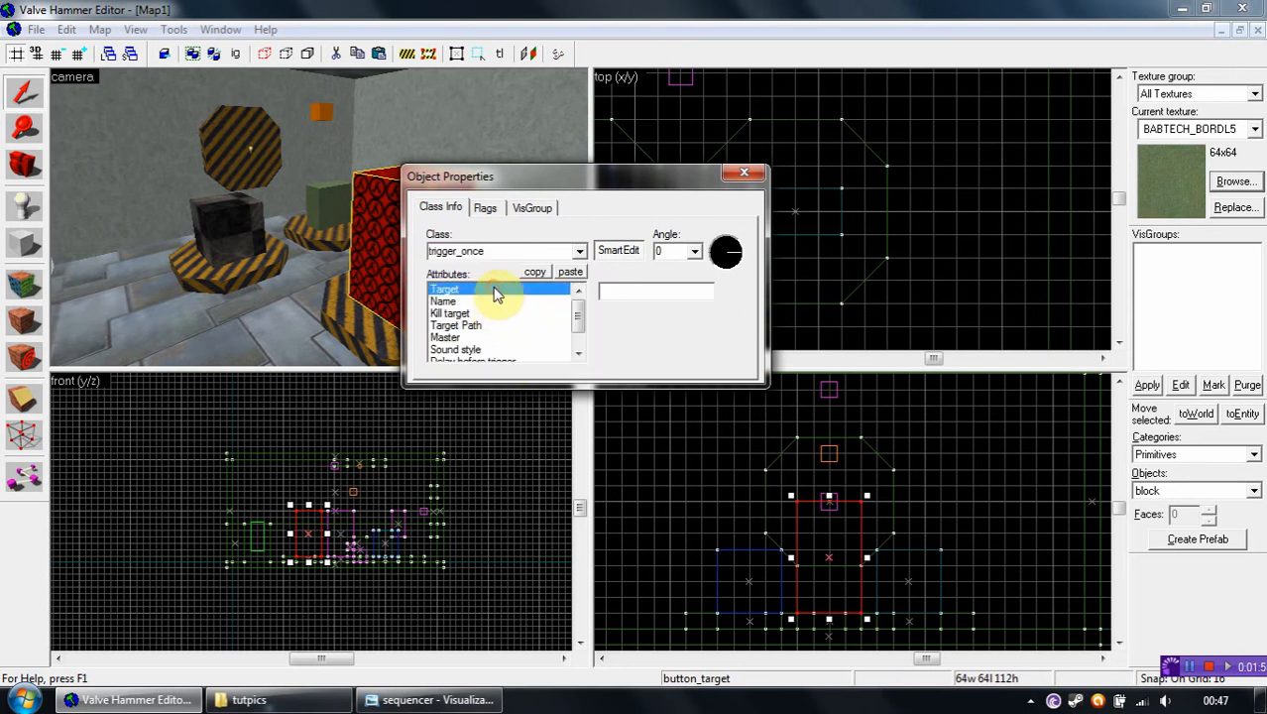
pyautogui.write('mul')
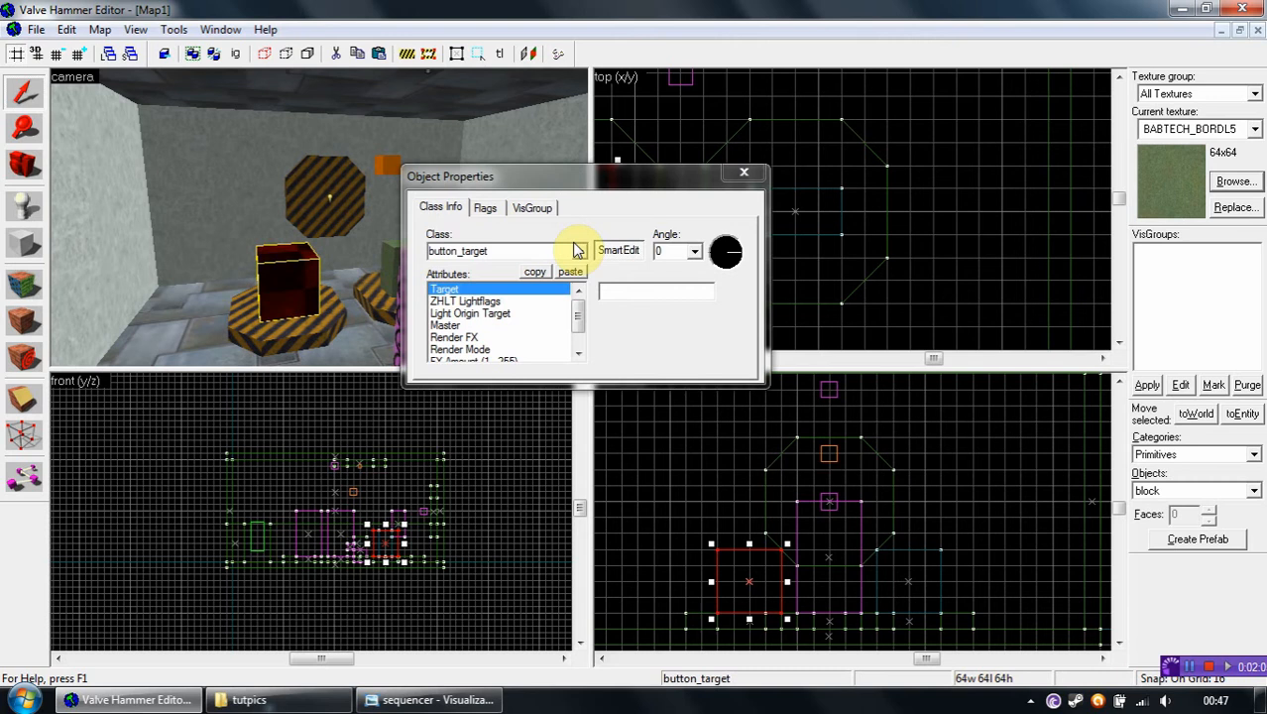
# Make the dark block a func_breakable named target1 with strength 1 and a material type
pyautogui.click(579, 250)
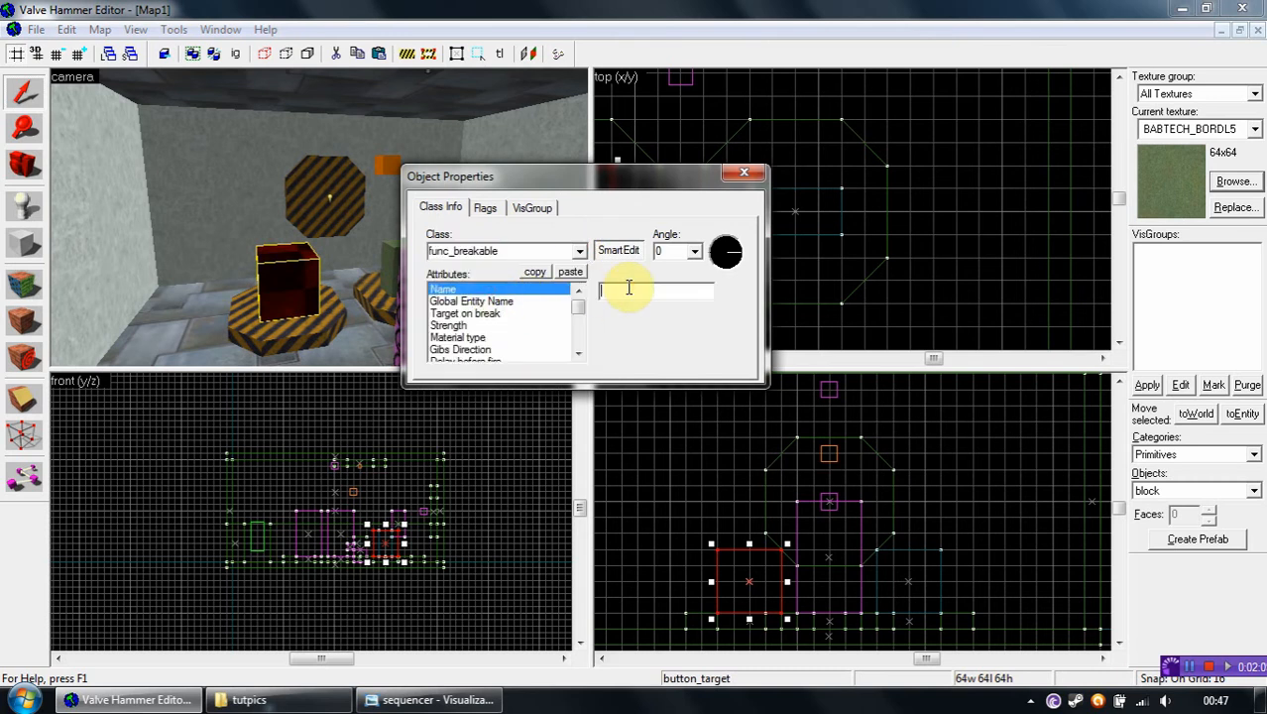
pyautogui.write('target1')
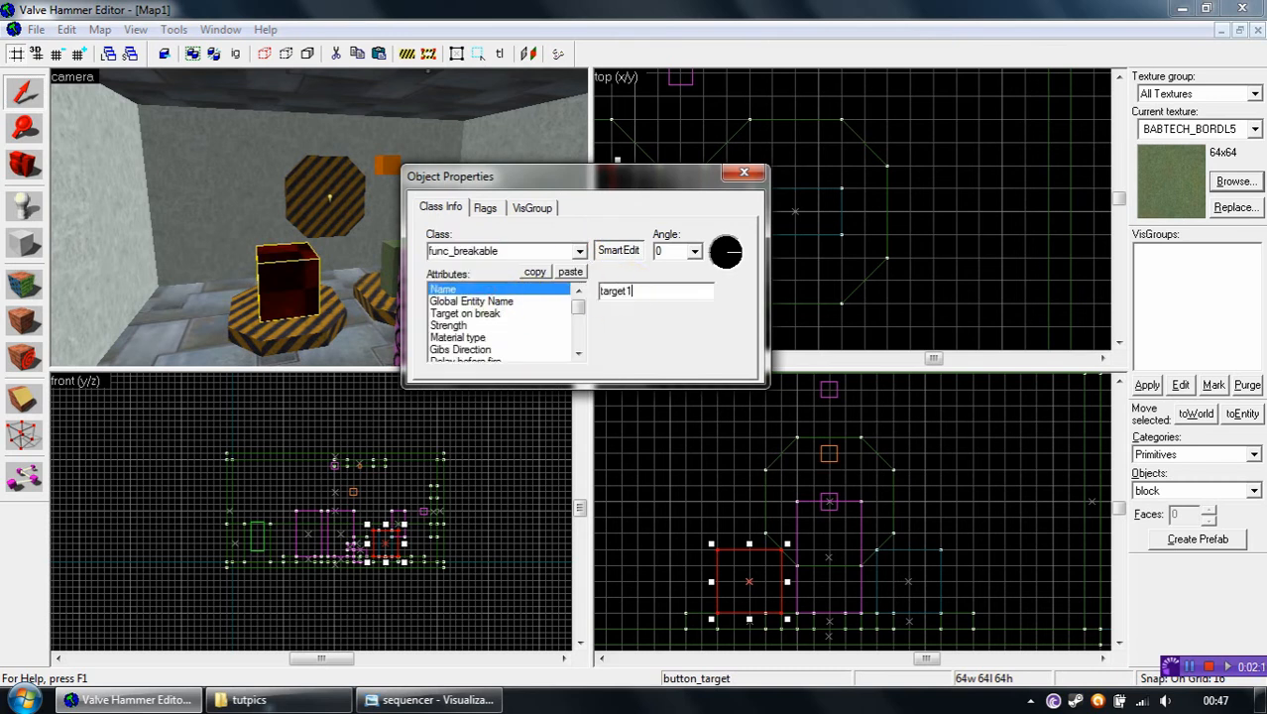
pyautogui.moveTo(551, 321)
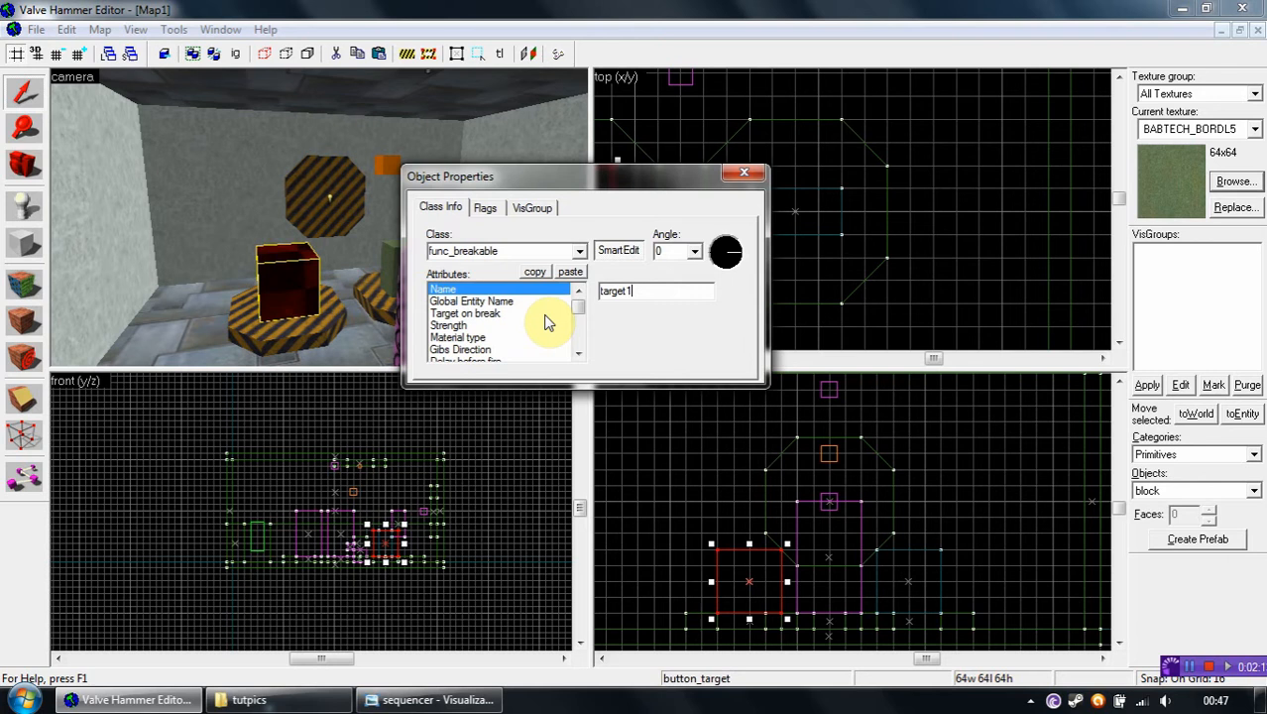
pyautogui.click(448, 301)
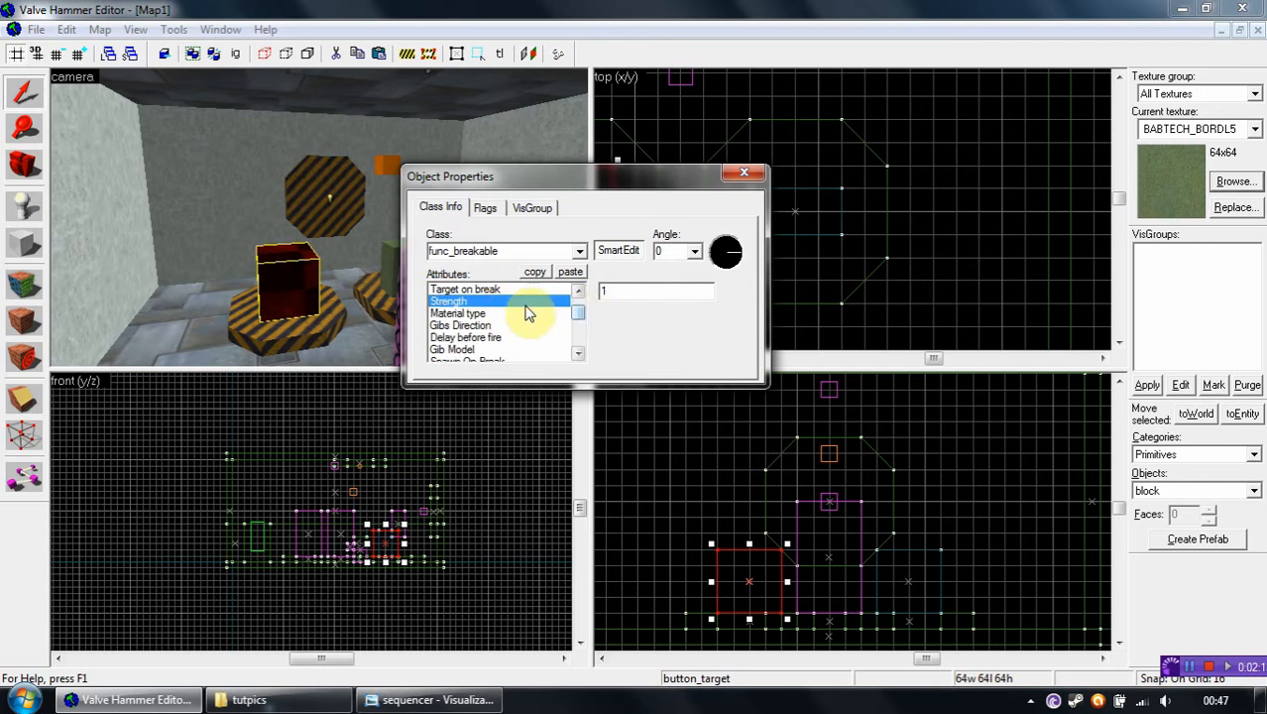
pyautogui.click(456, 313)
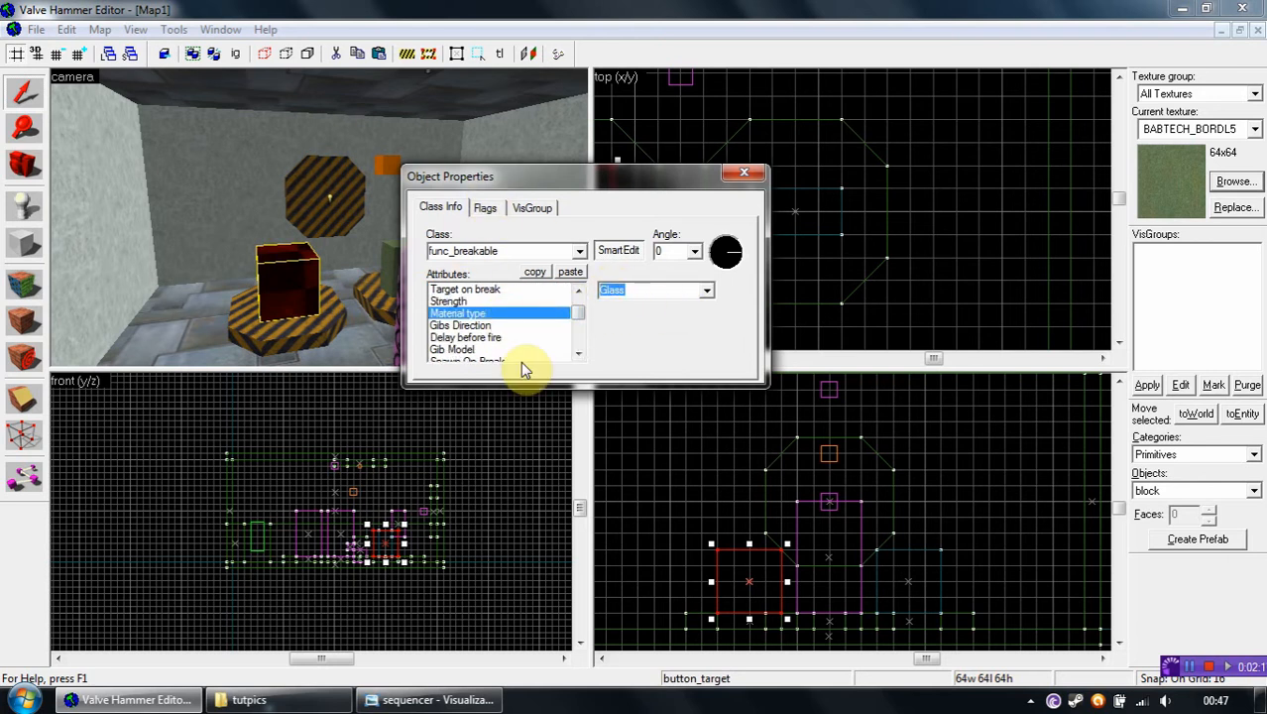
pyautogui.moveTo(870, 197)
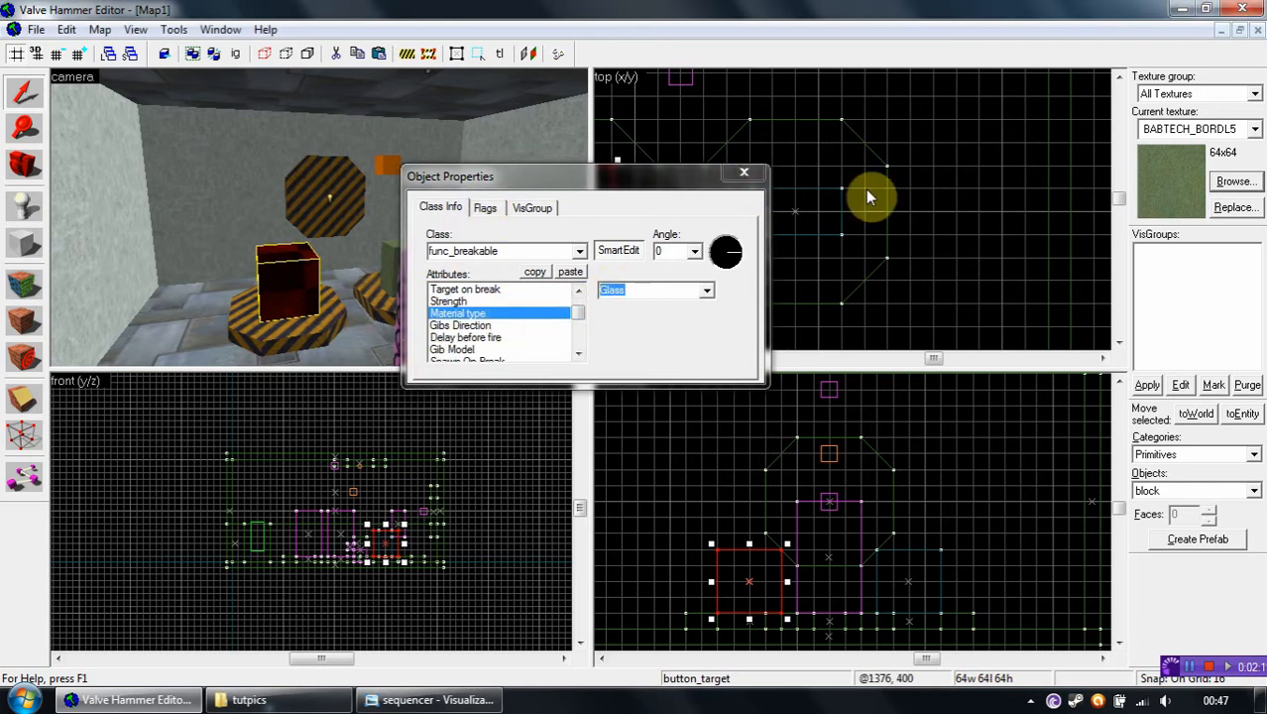
pyautogui.click(743, 170)
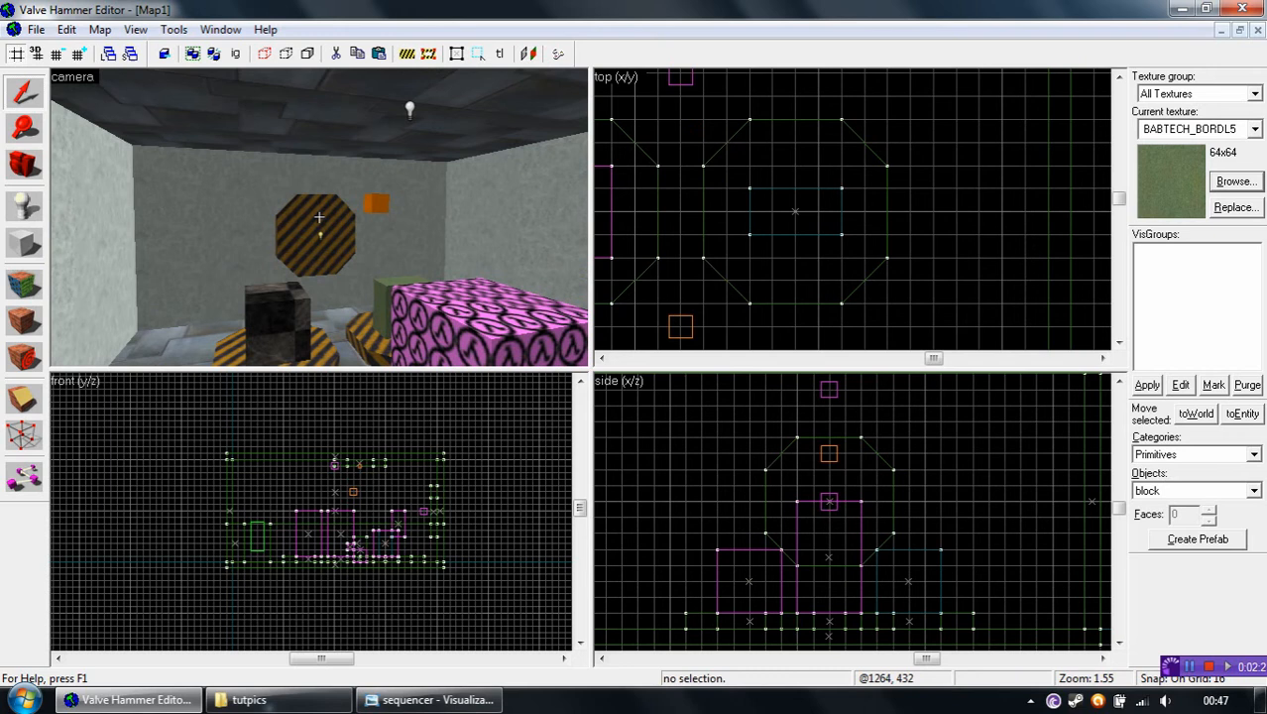
# Name the light entity target2 and pick a pale yellow brightness colour
pyautogui.click(337, 214)
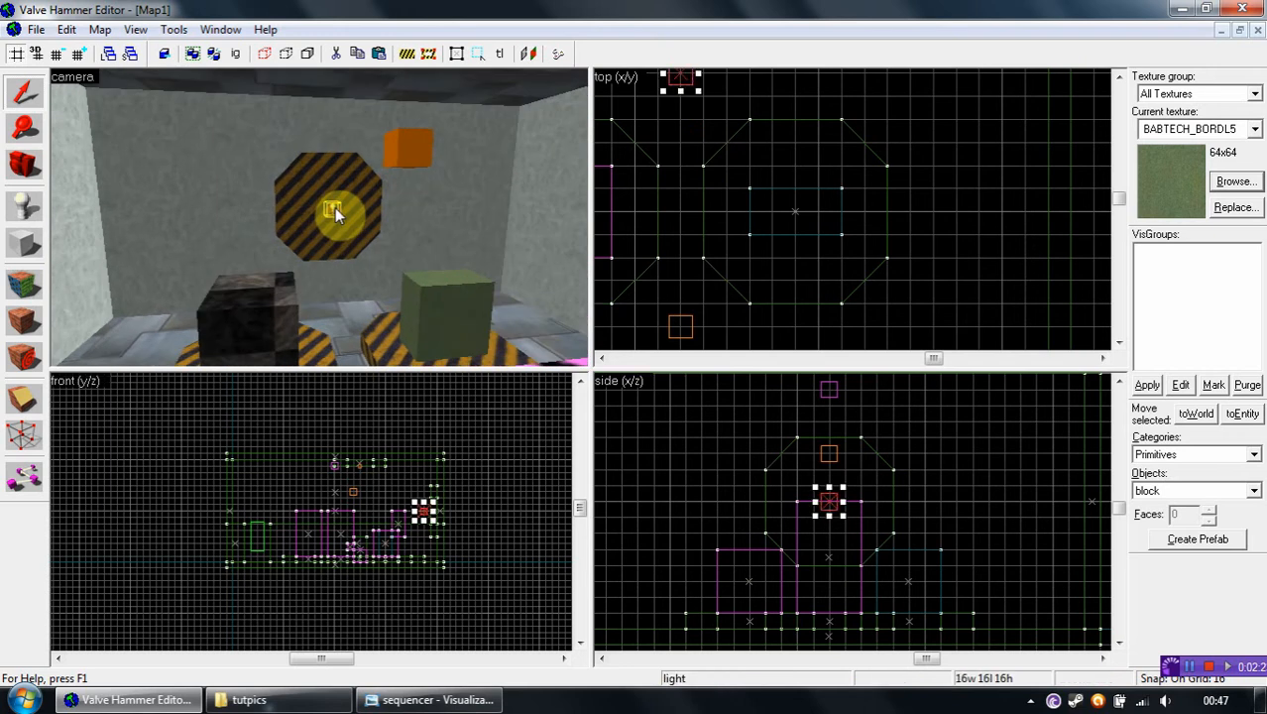
pyautogui.moveTo(702, 397)
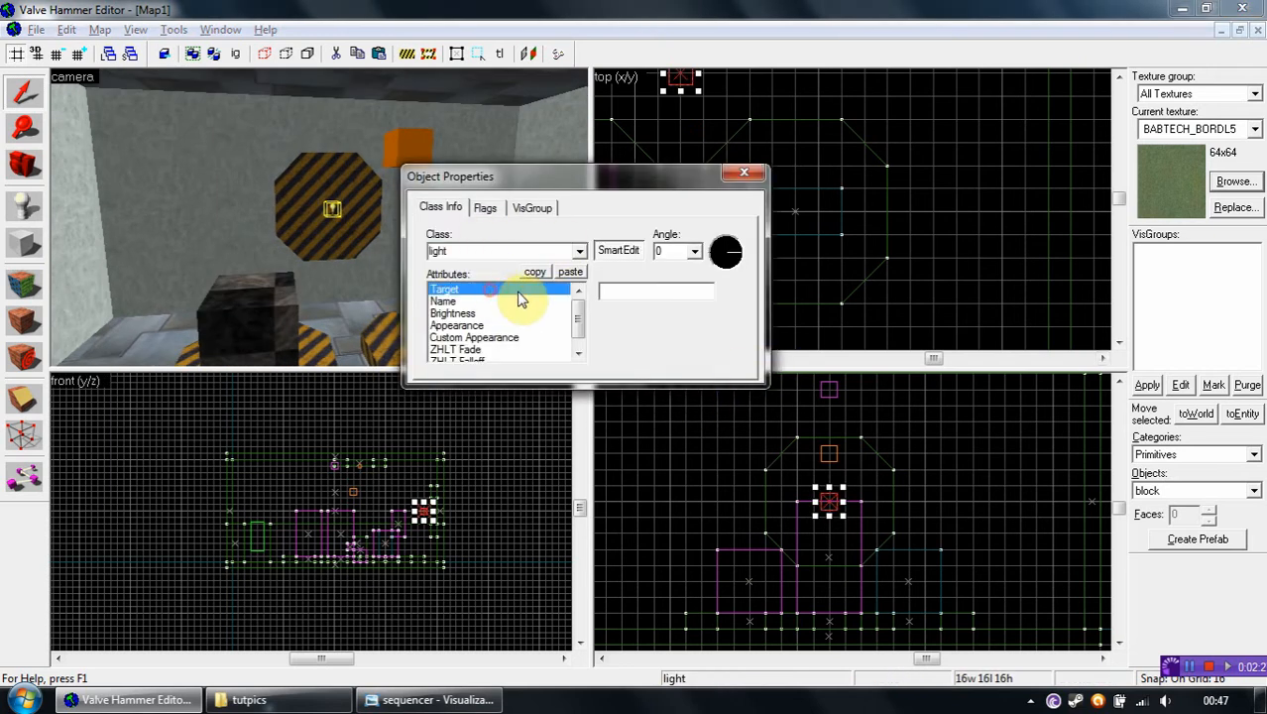
pyautogui.write('target')
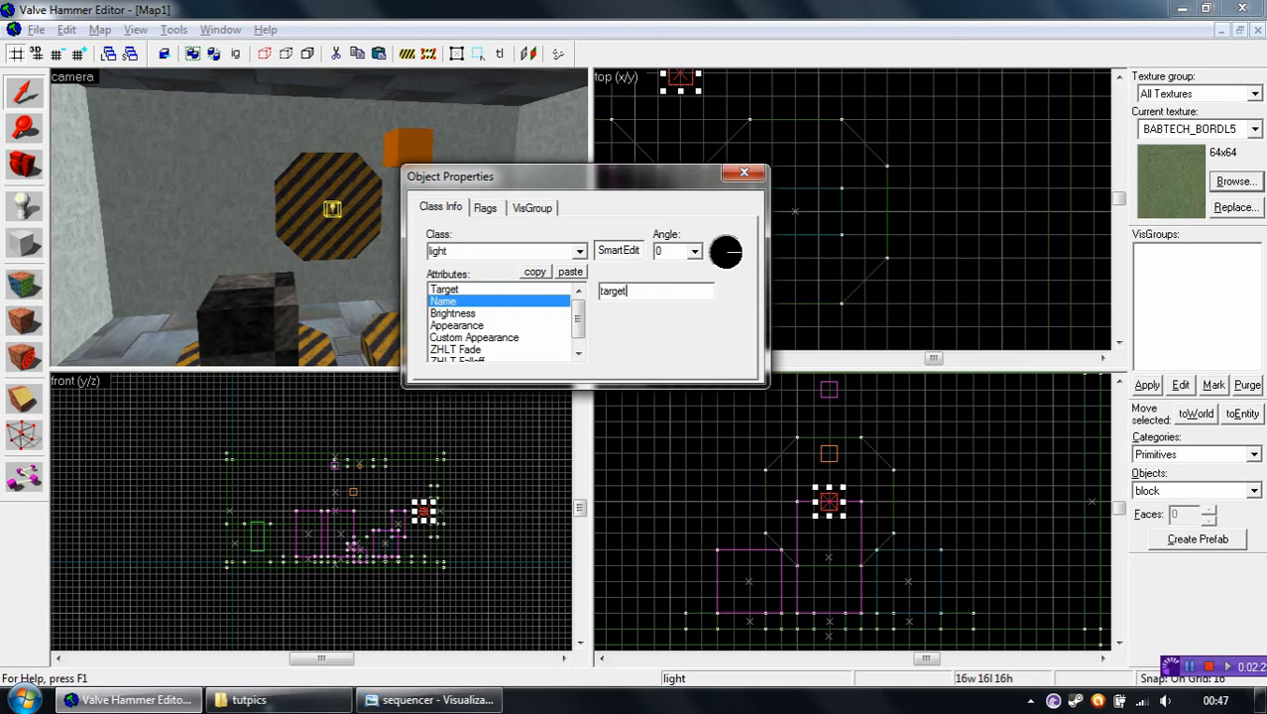
pyautogui.click(485, 208)
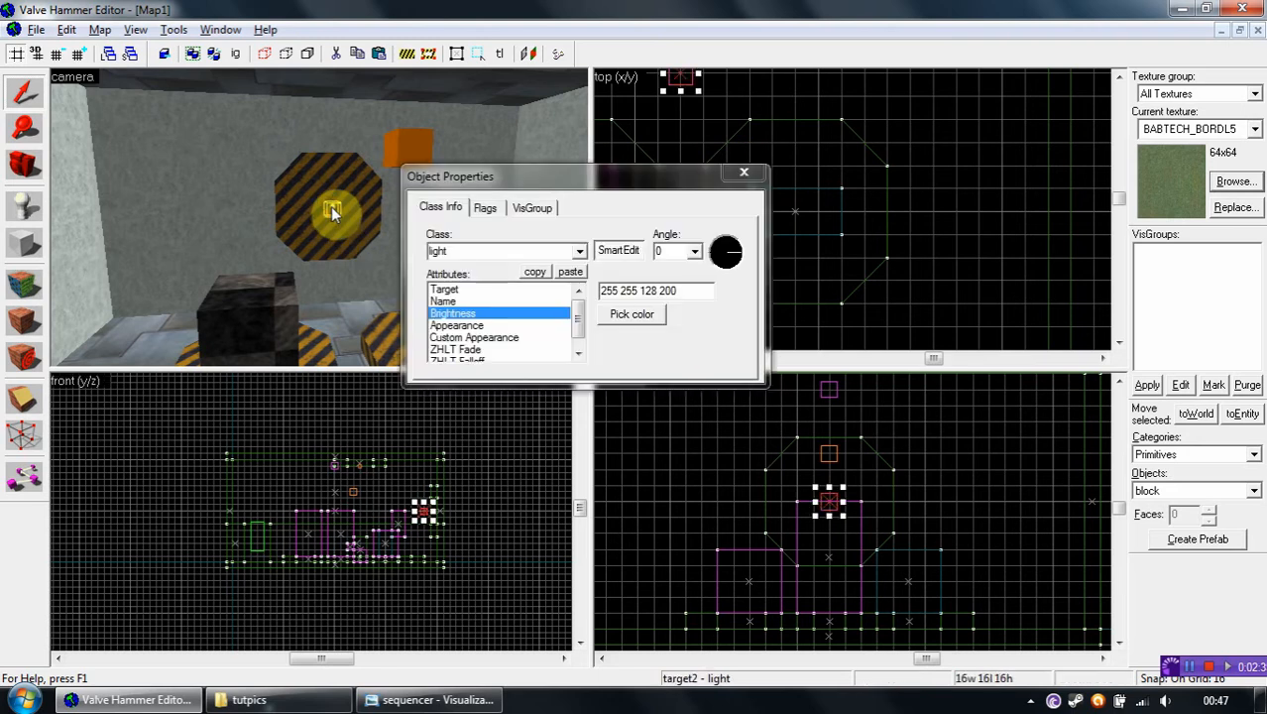
pyautogui.click(630, 313)
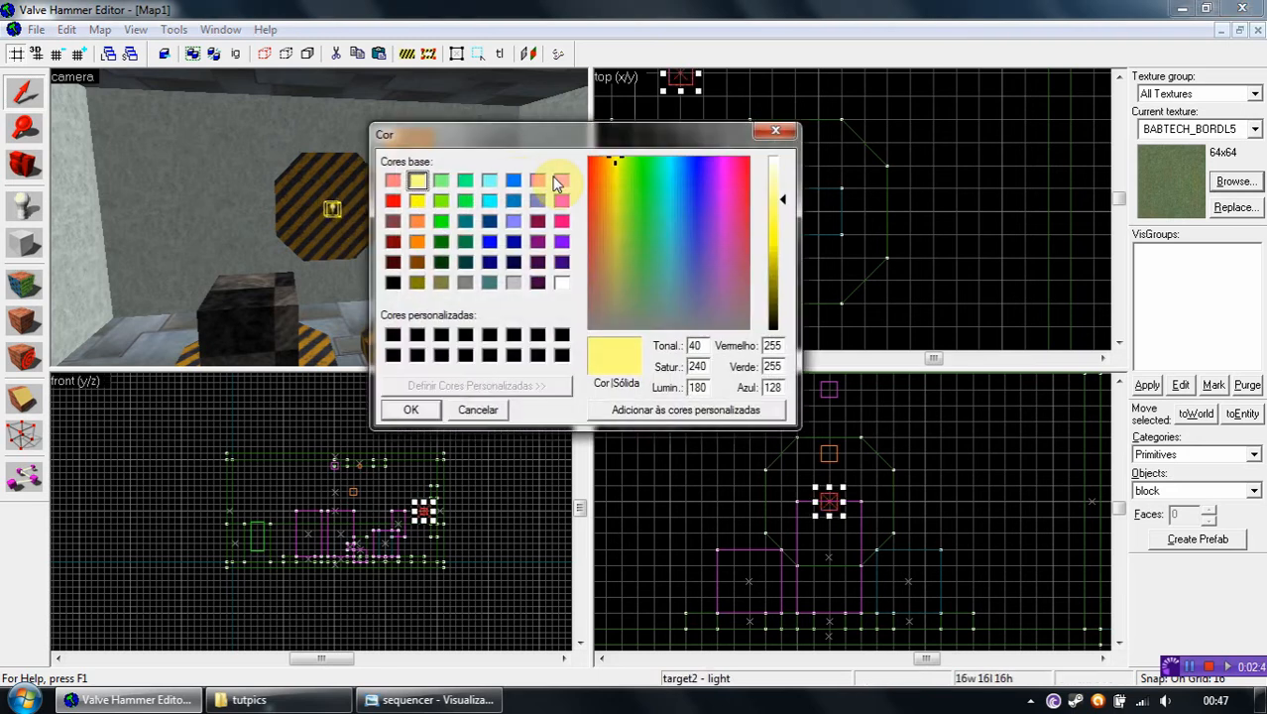
pyautogui.click(411, 408)
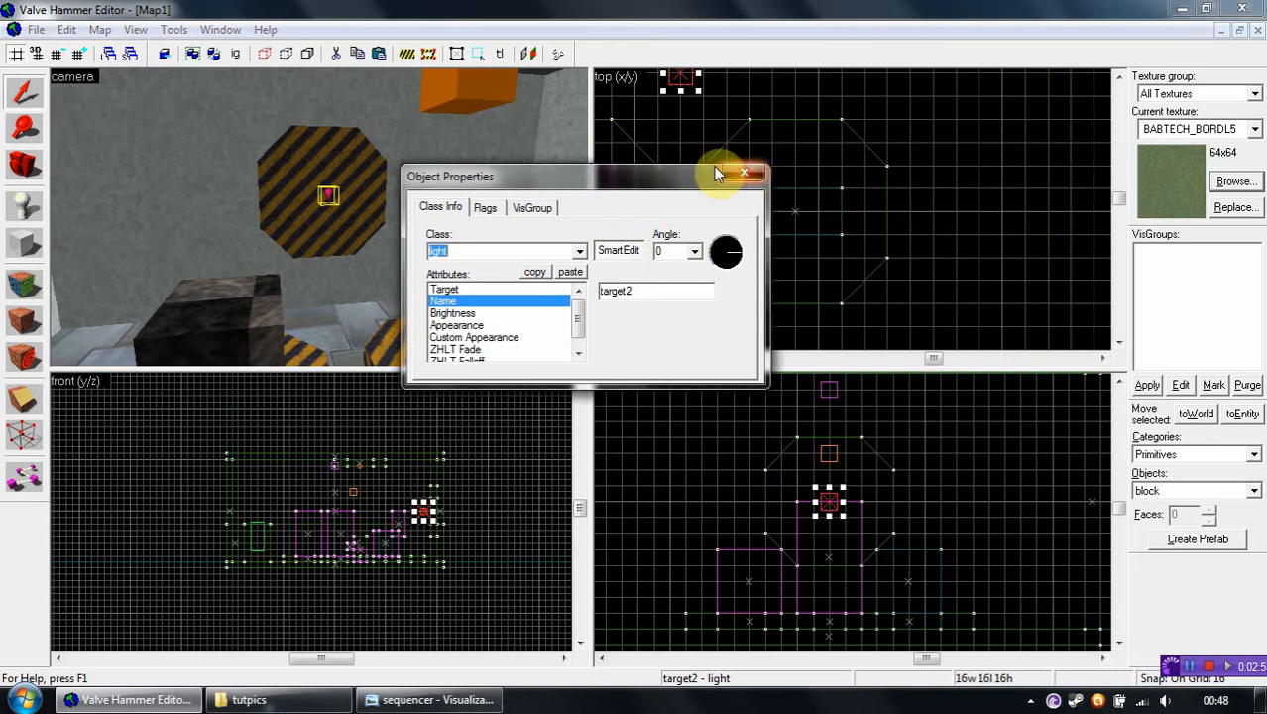
# Close the light's properties and set func_door target_door123's opening angle to Up
pyautogui.click(745, 172)
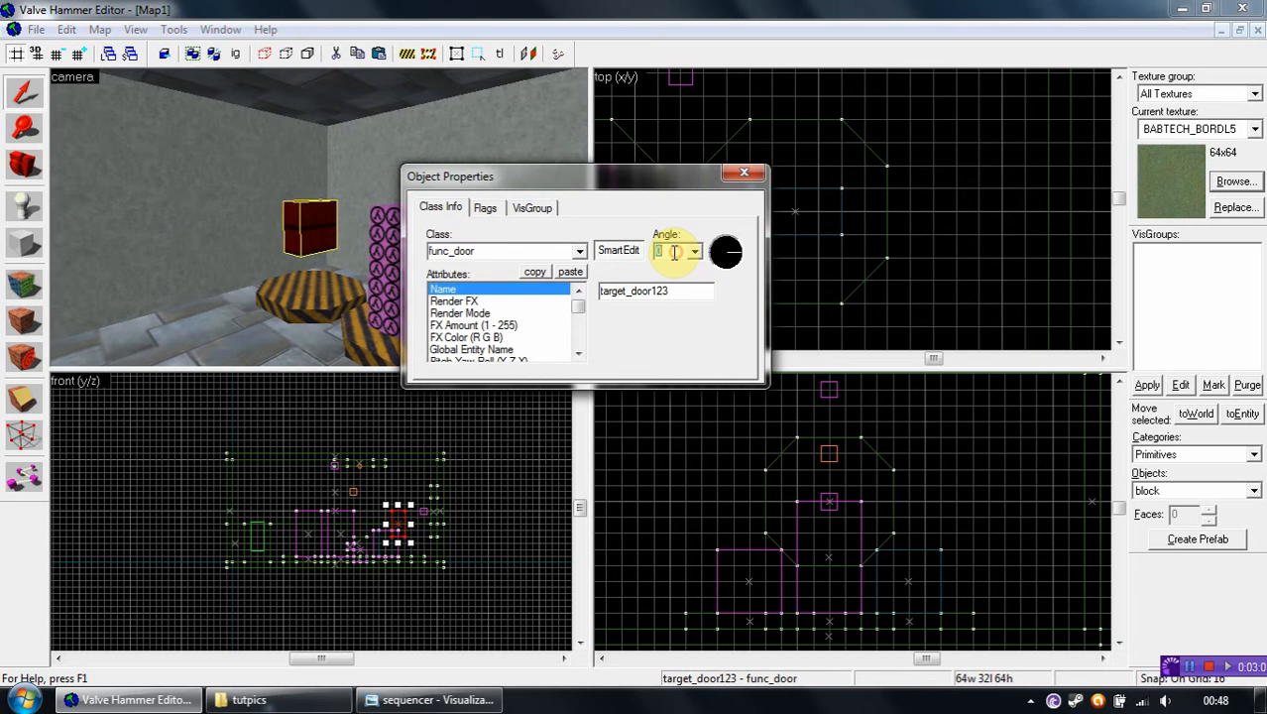
pyautogui.click(694, 250)
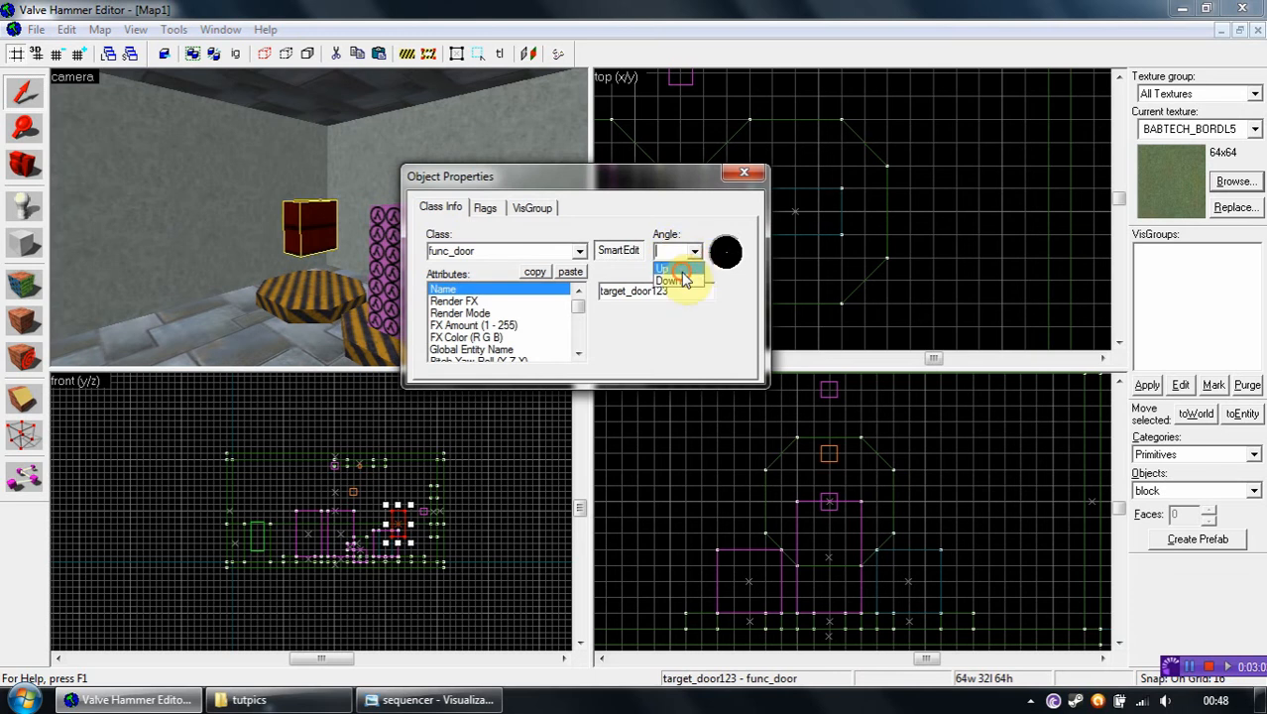
pyautogui.click(741, 171)
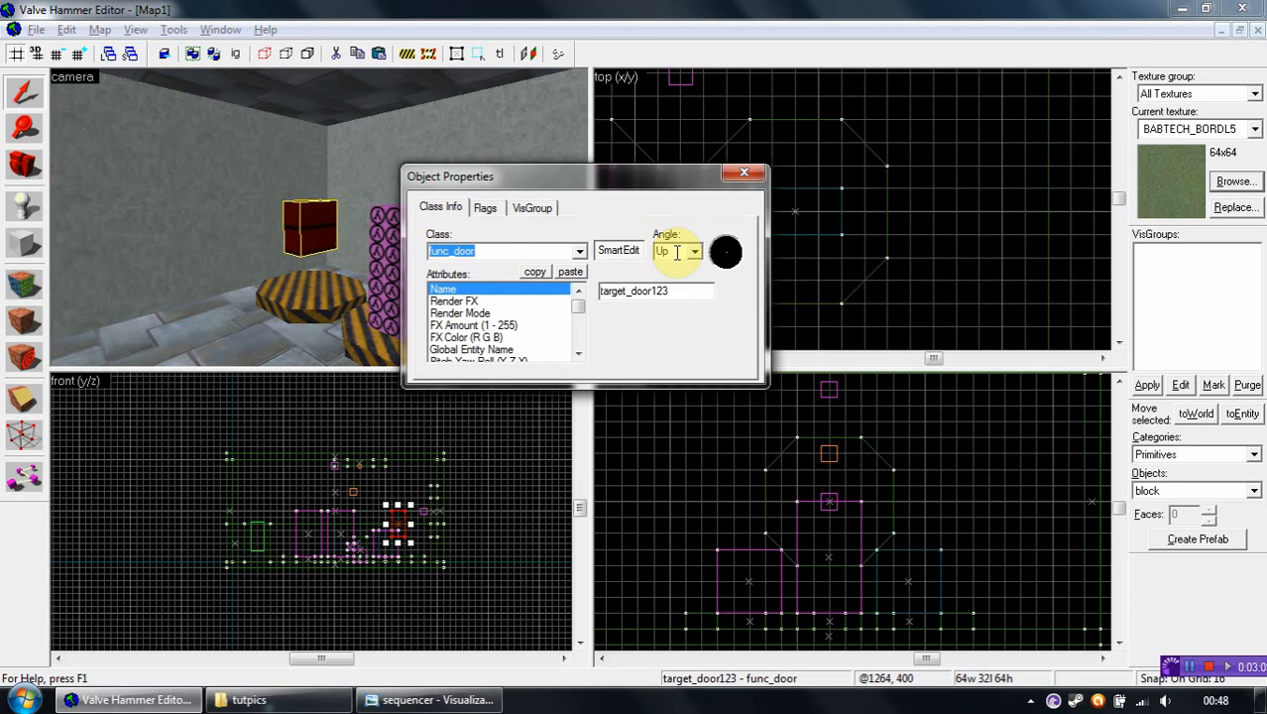
# Make the second block a func_door named target3 with angle Up and close its properties
pyautogui.click(741, 171)
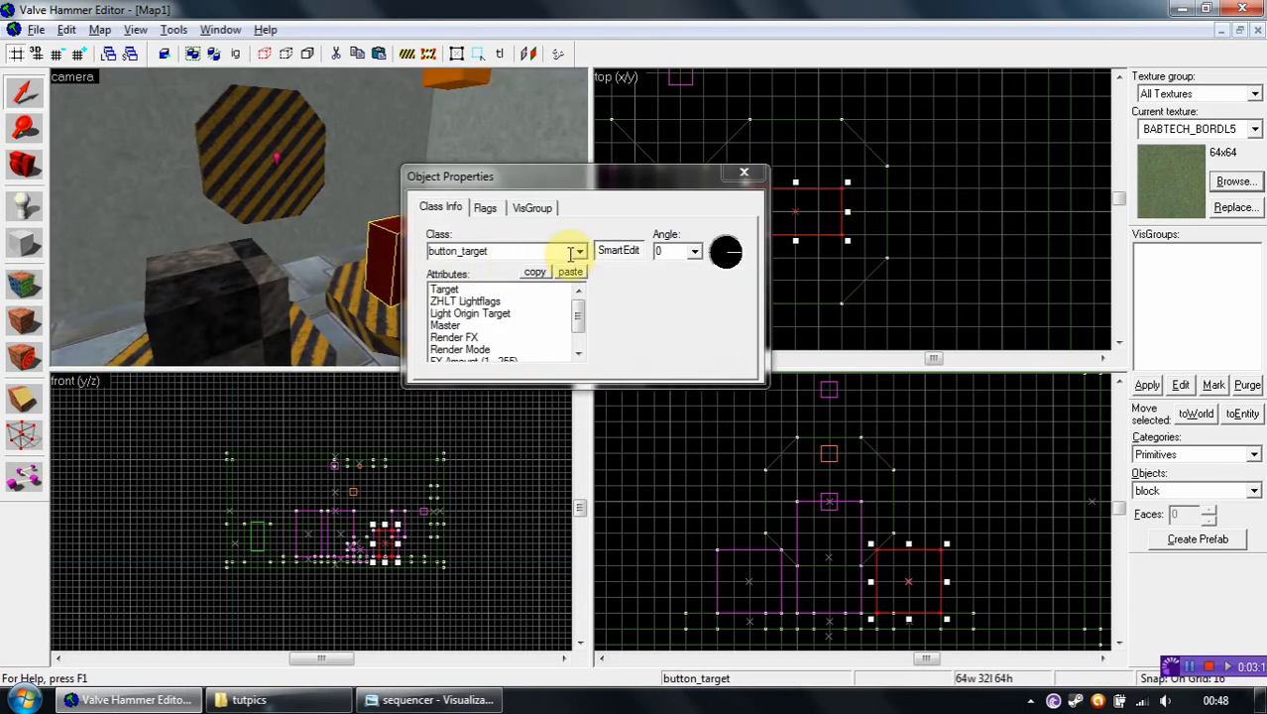
pyautogui.click(579, 249)
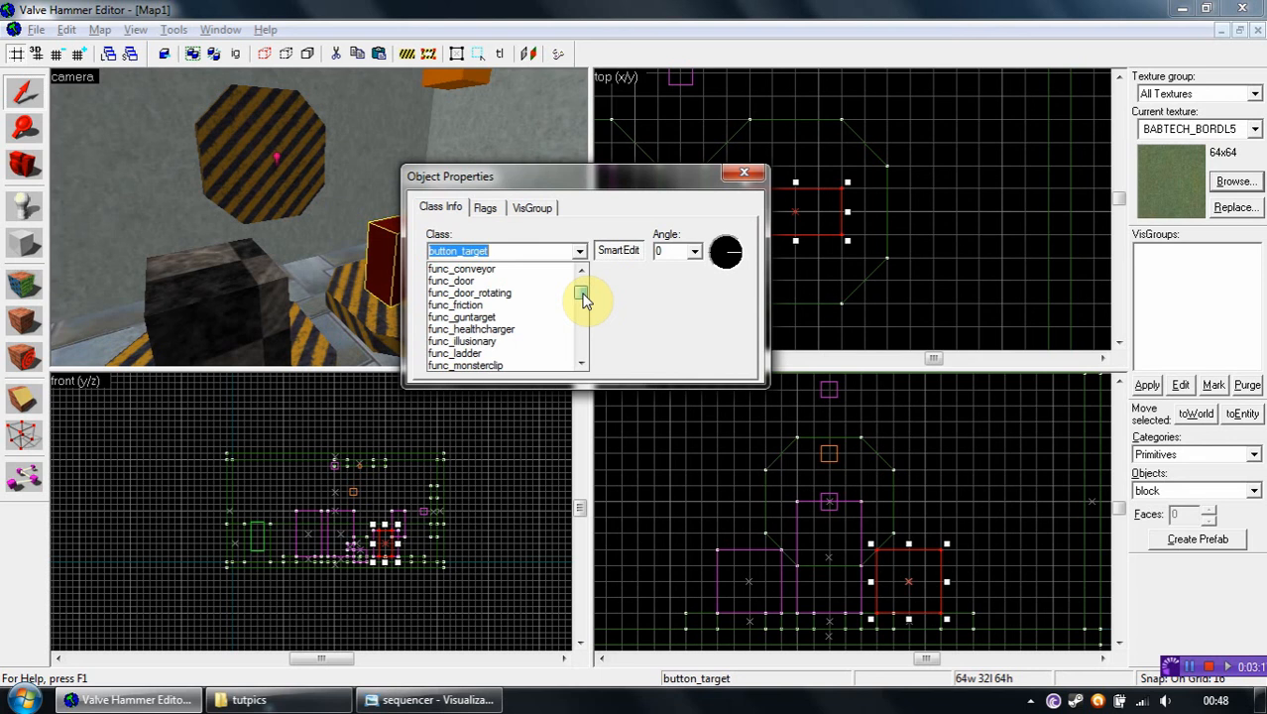
pyautogui.click(449, 282)
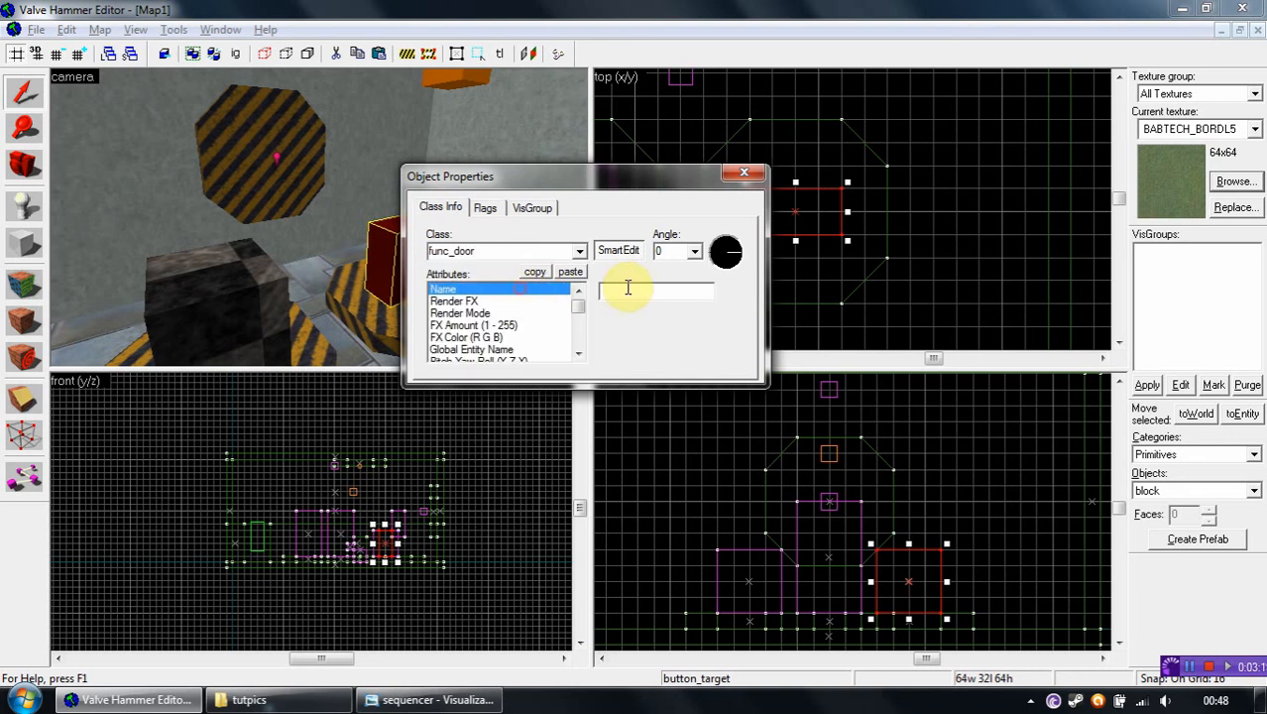
pyautogui.write('target3')
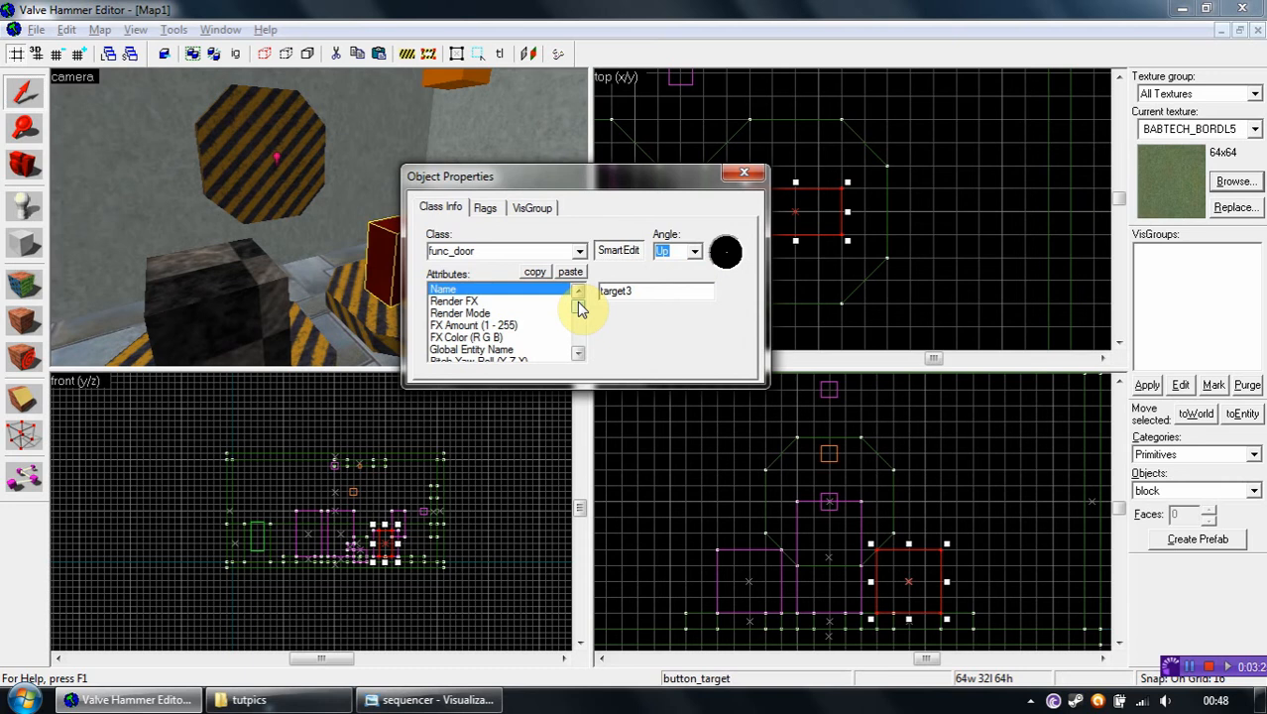
pyautogui.click(579, 318)
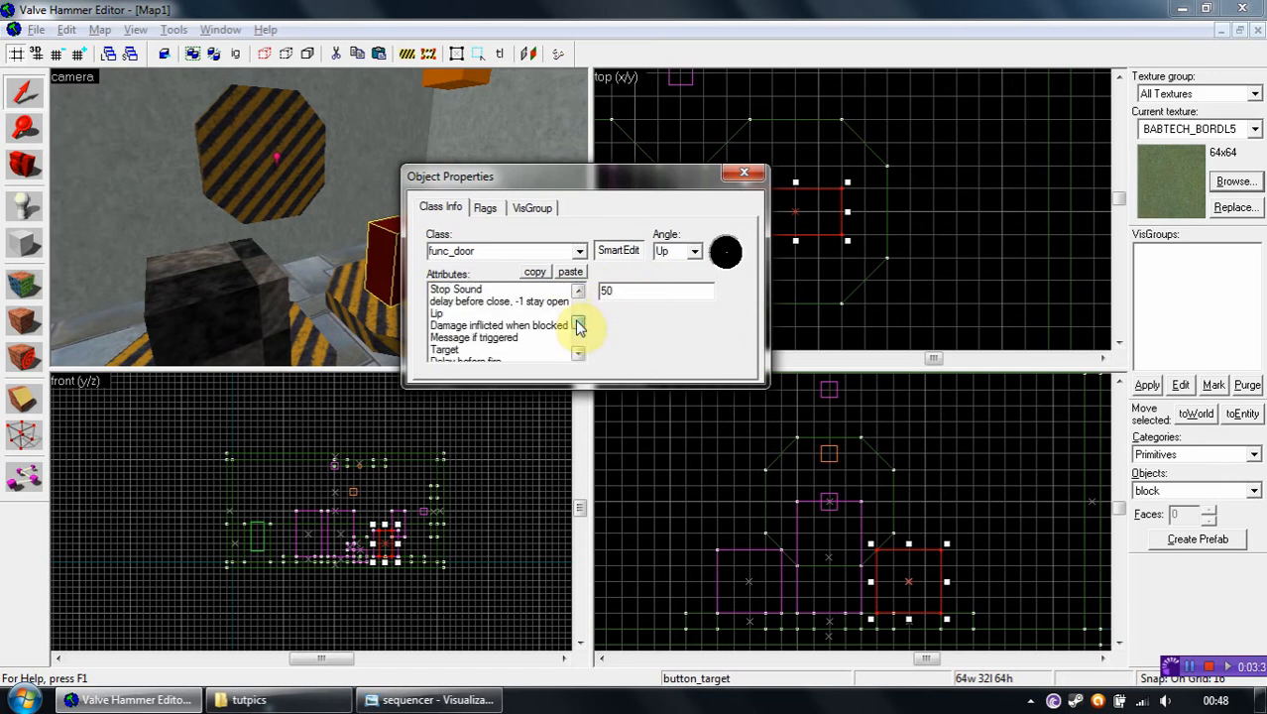
pyautogui.click(500, 302)
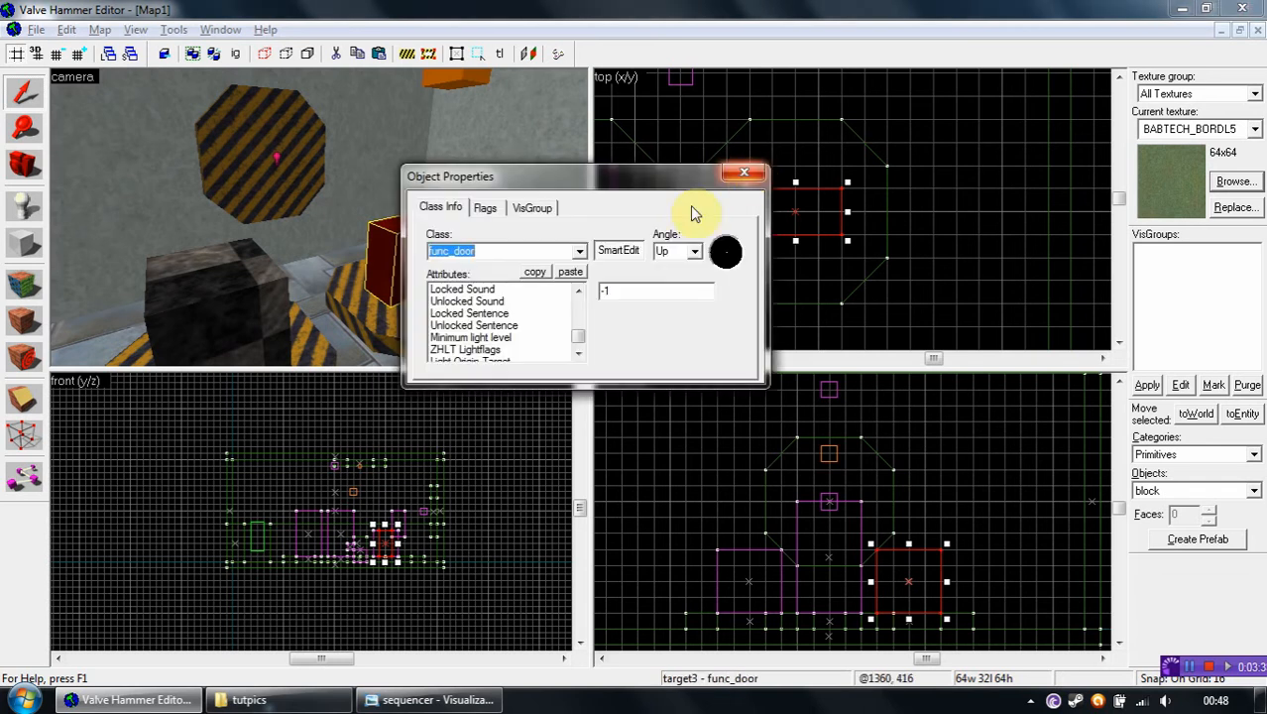
pyautogui.click(743, 170)
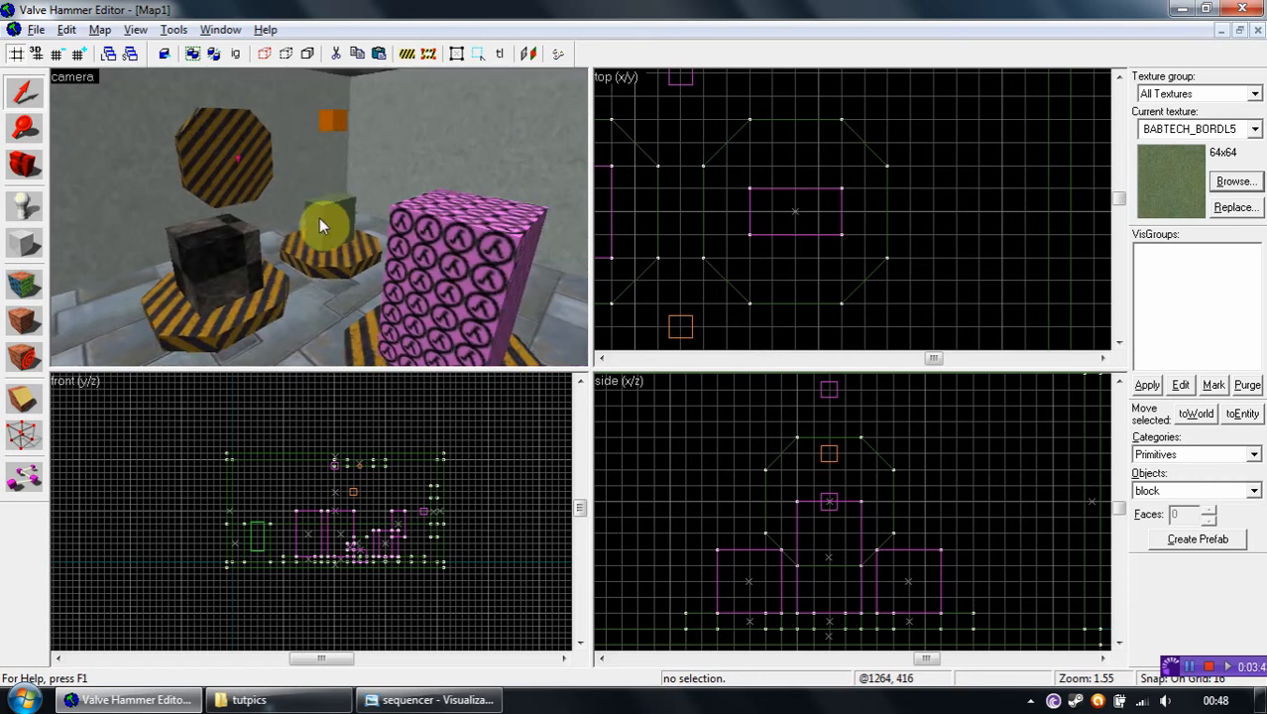
# With SmartEdit off, add the keyvalue multy=0 to the multi_manager
pyautogui.doubleClick(333, 127)
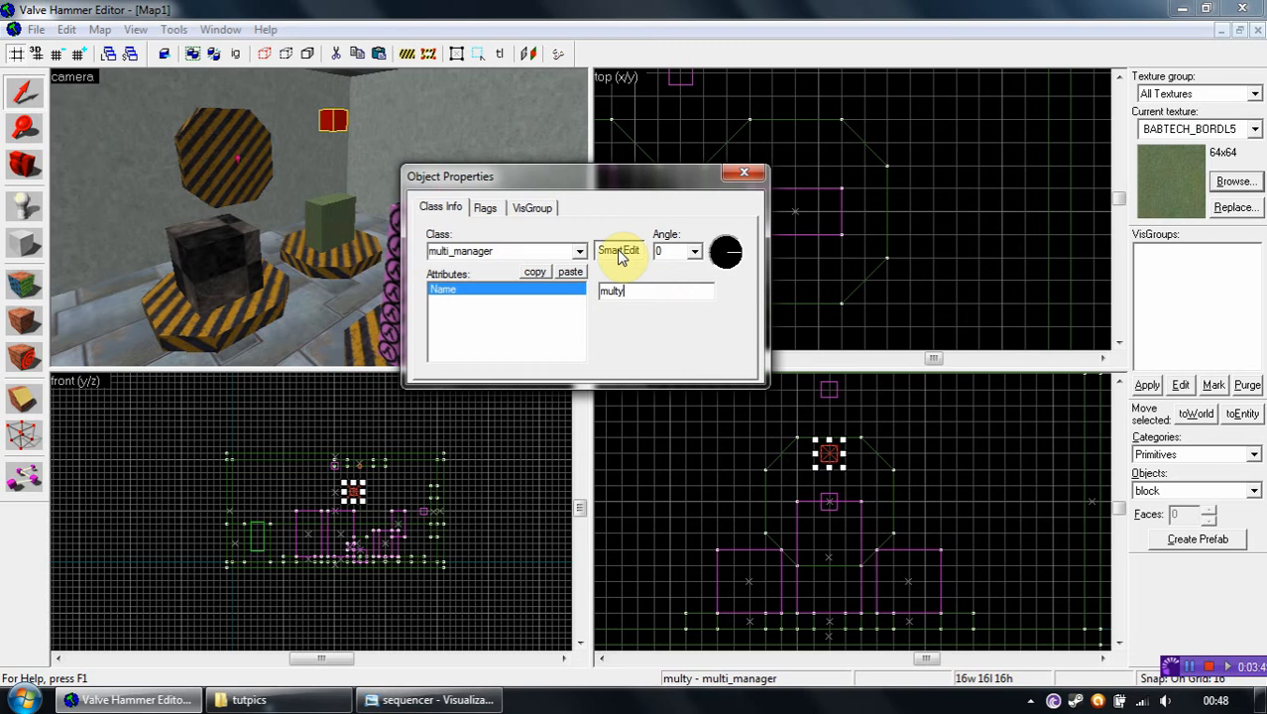
pyautogui.click(619, 250)
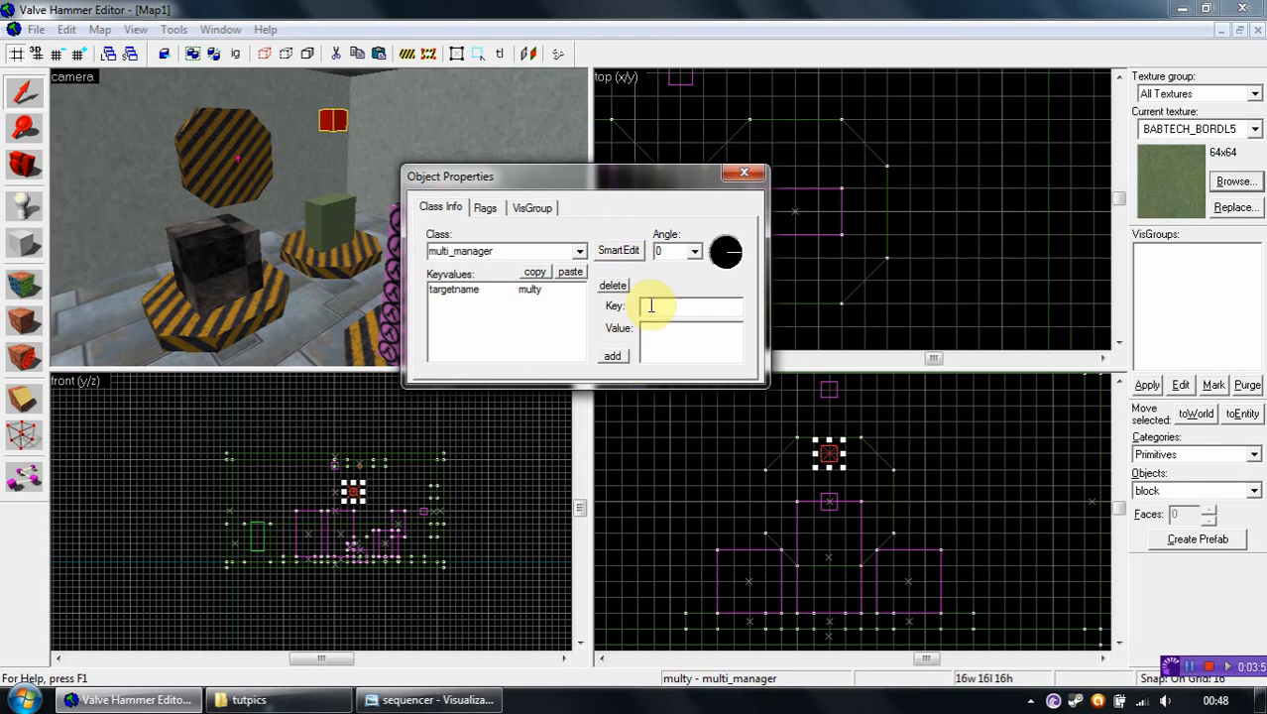
pyautogui.click(612, 357)
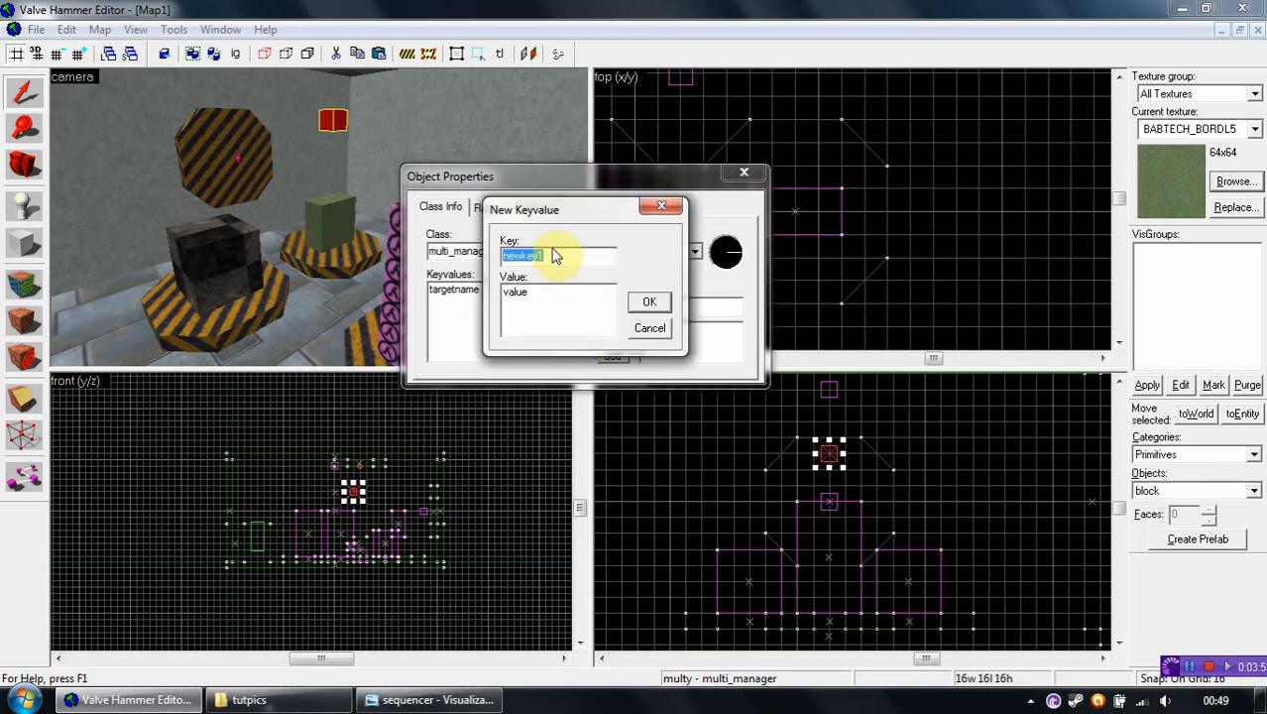
pyautogui.write('multy')
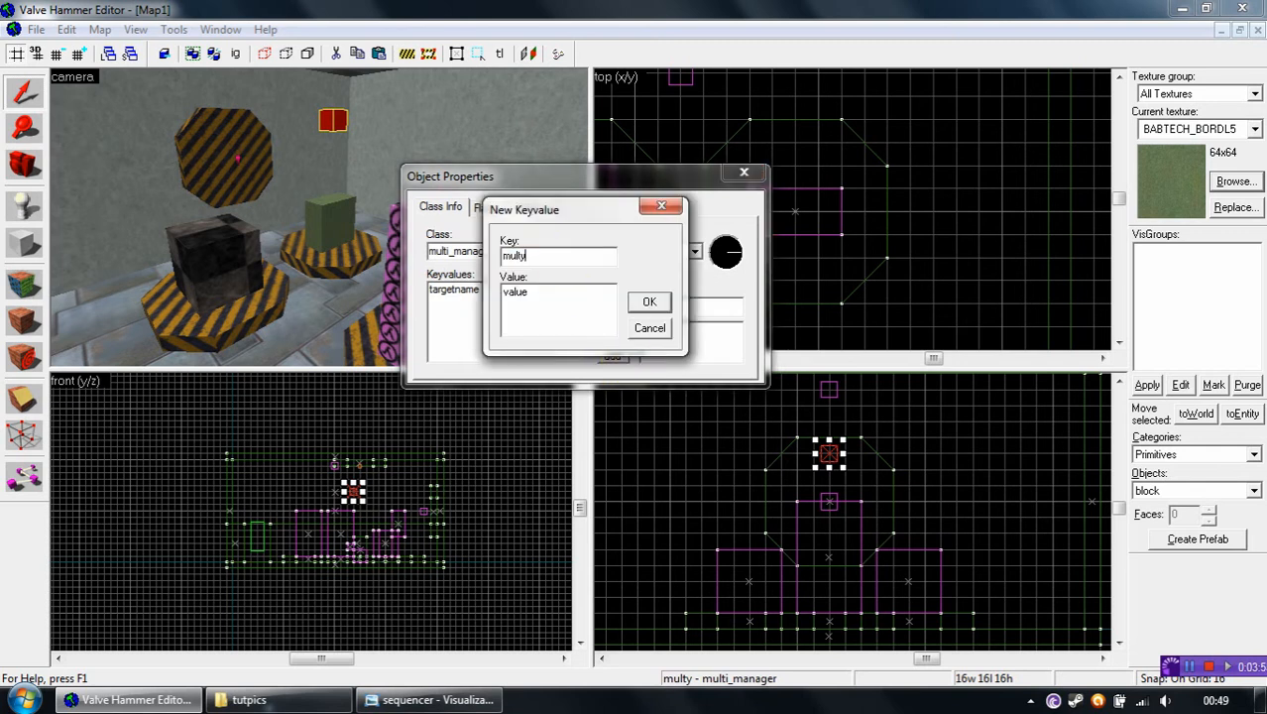
pyautogui.tripleClick(515, 291)
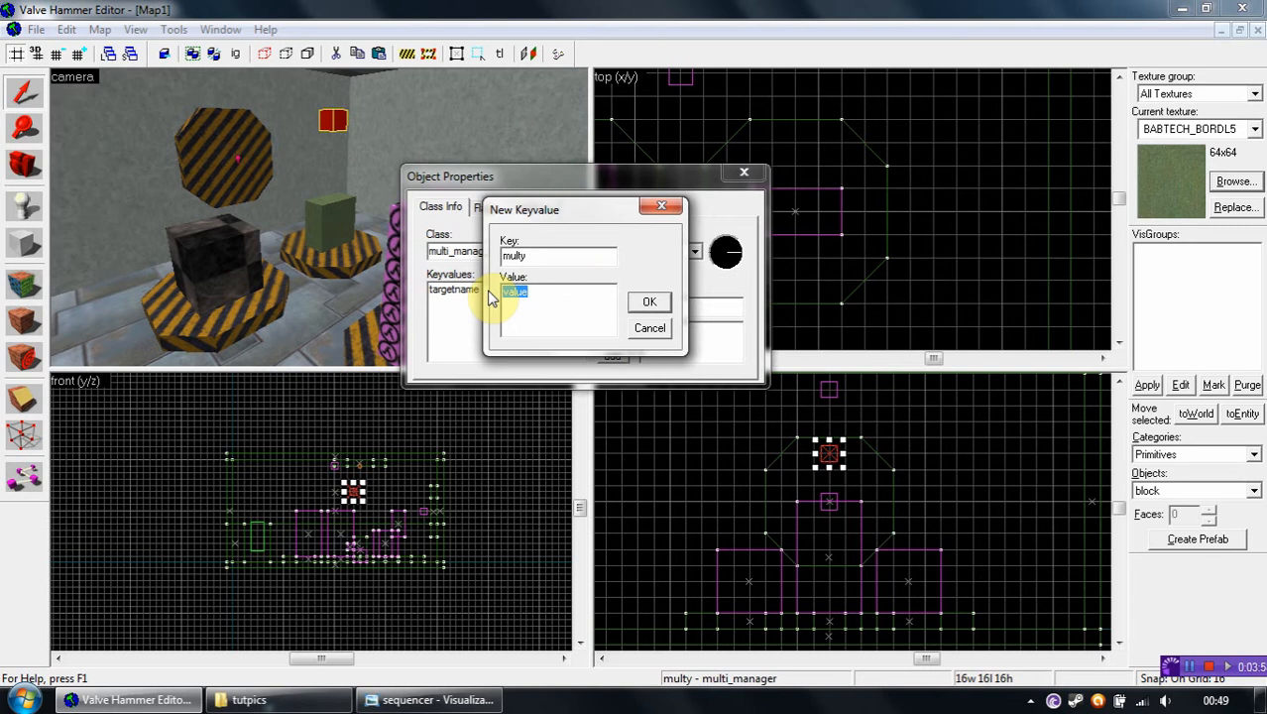
pyautogui.write('0')
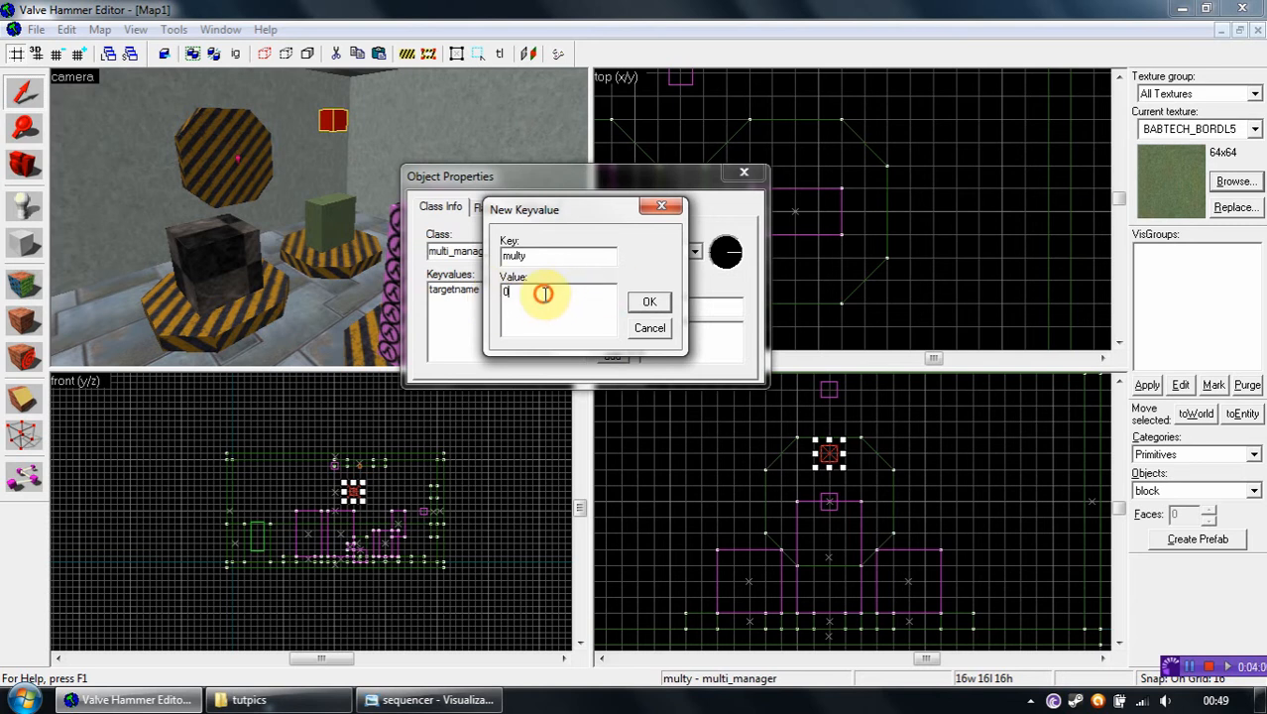
pyautogui.click(648, 301)
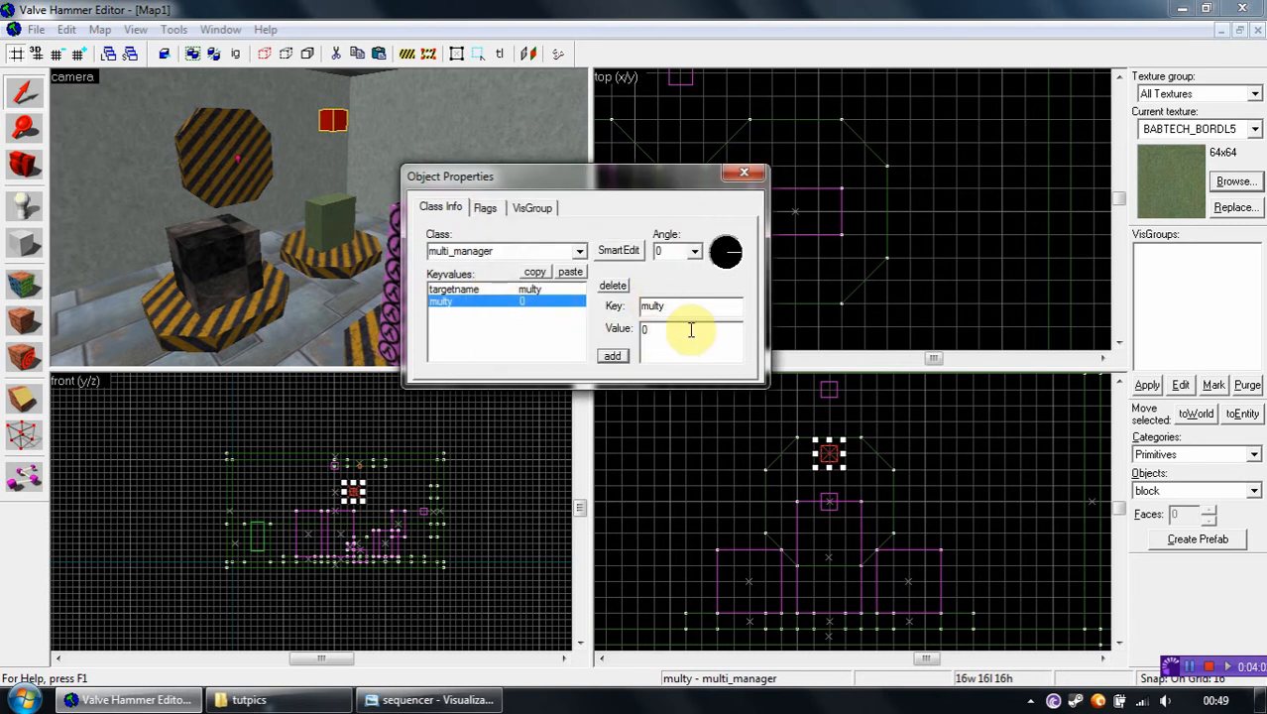
pyautogui.click(440, 301)
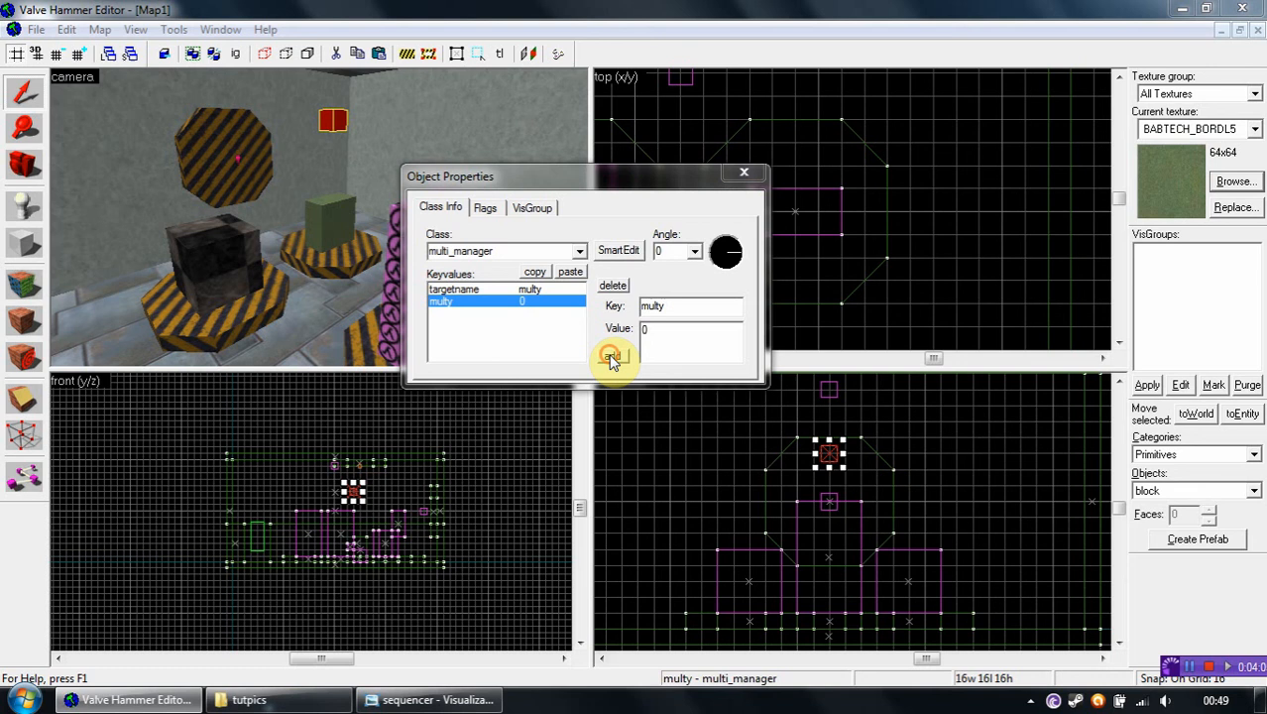
# Add keyvalues target1=3, target2=6 and target3=9, then close the properties
pyautogui.click(611, 356)
pyautogui.write('target1')
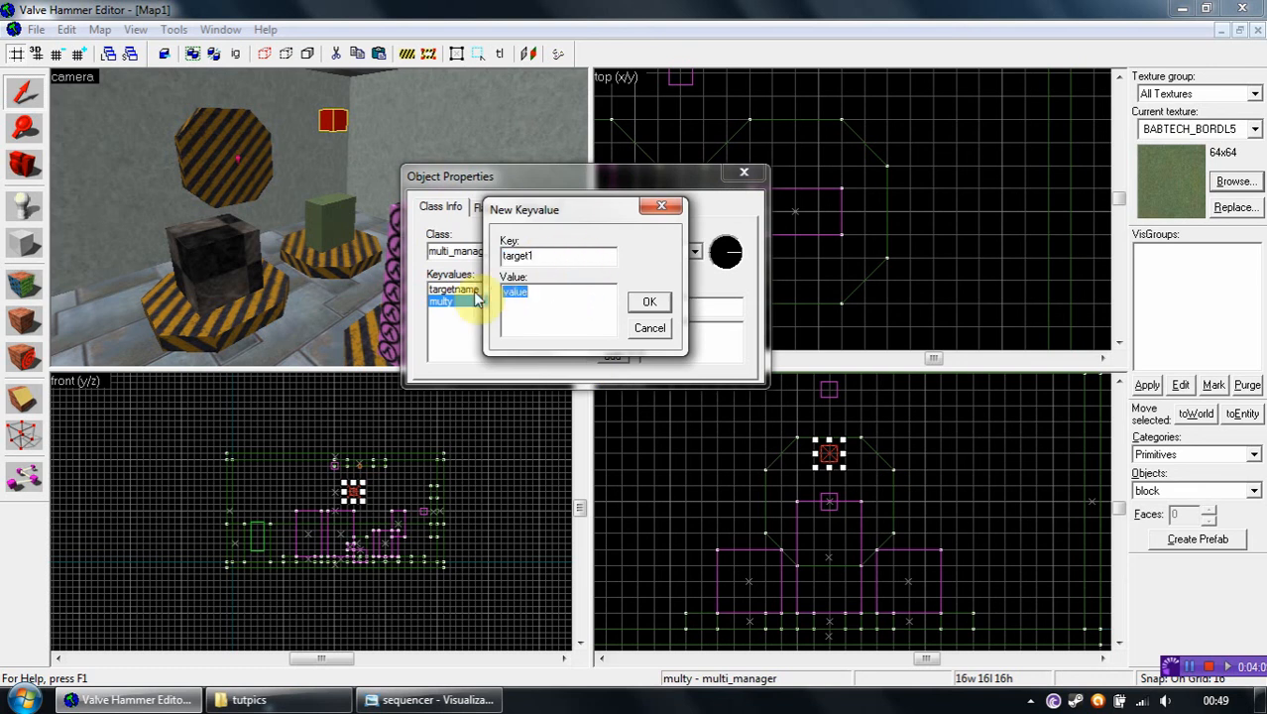
pyautogui.click(650, 301)
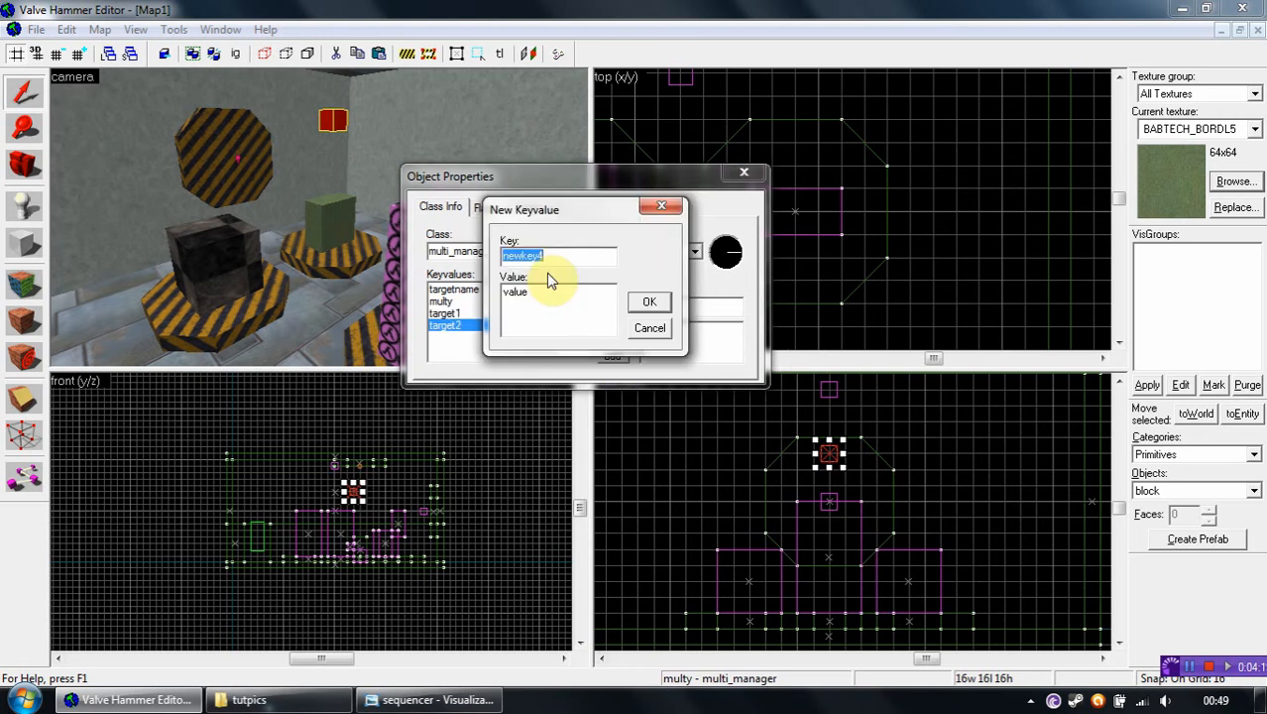
pyautogui.write('target3')
pyautogui.click(557, 309)
pyautogui.write('9')
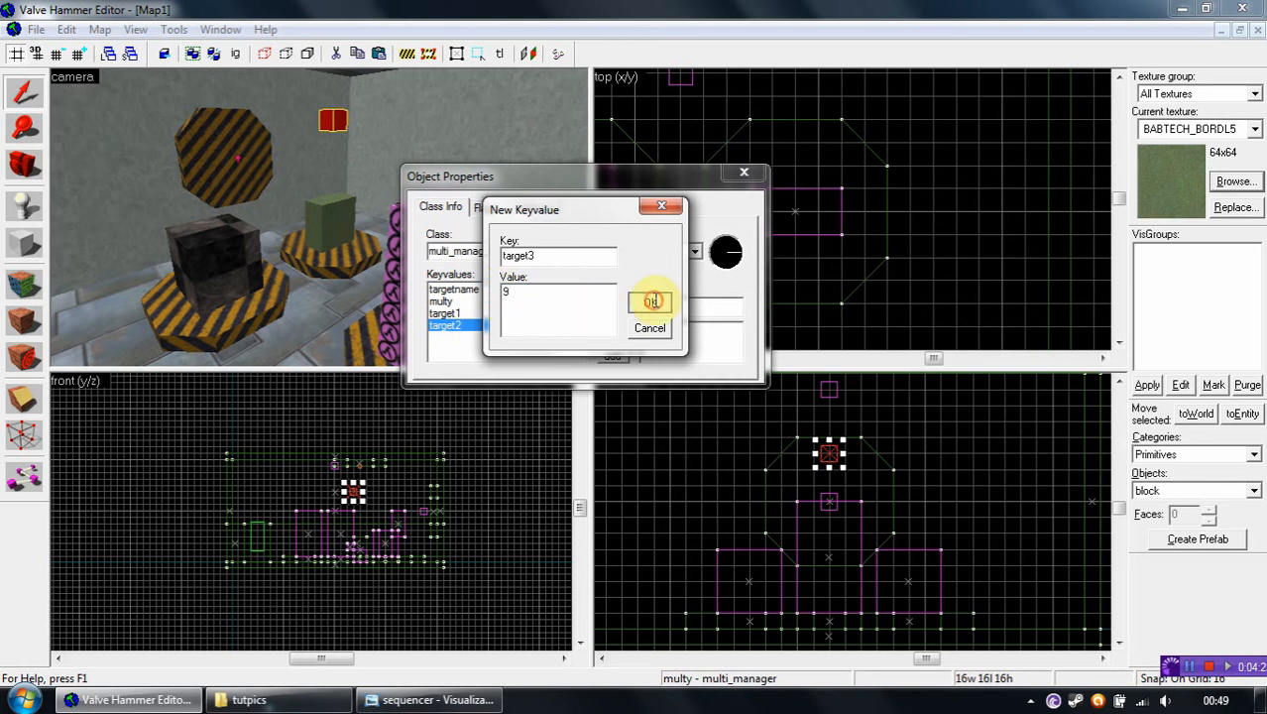
pyautogui.click(650, 302)
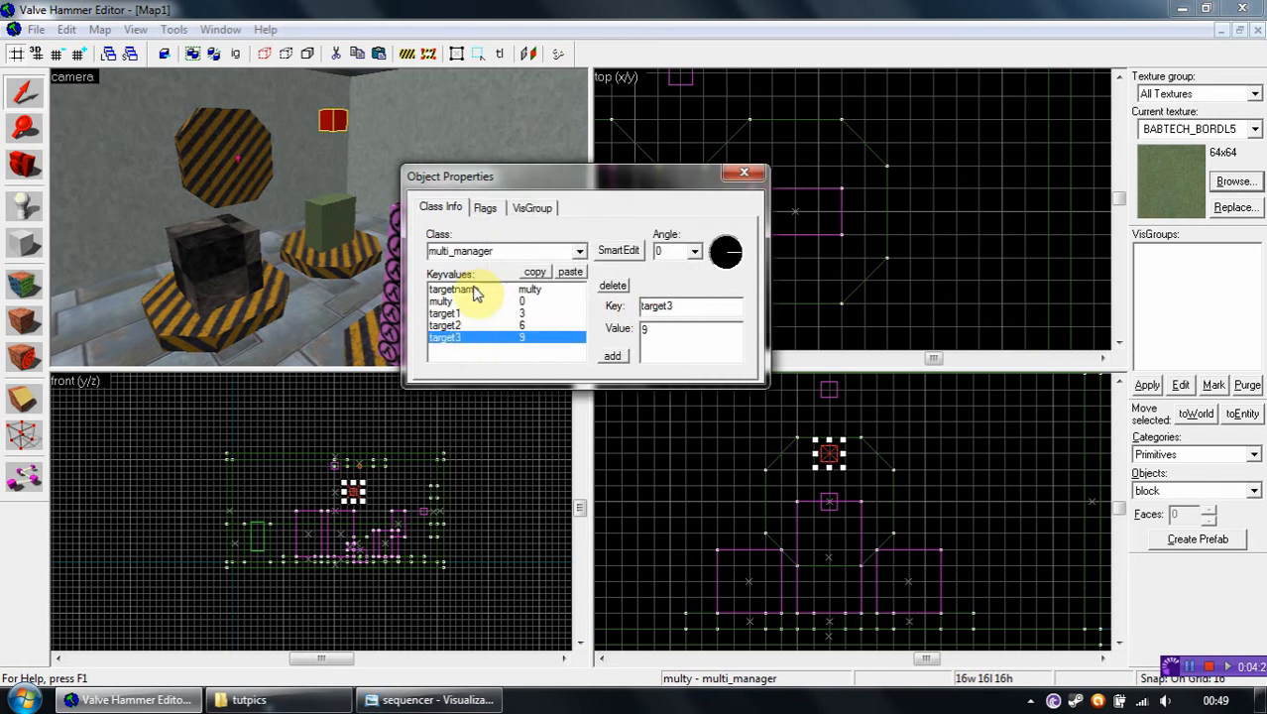
pyautogui.click(441, 301)
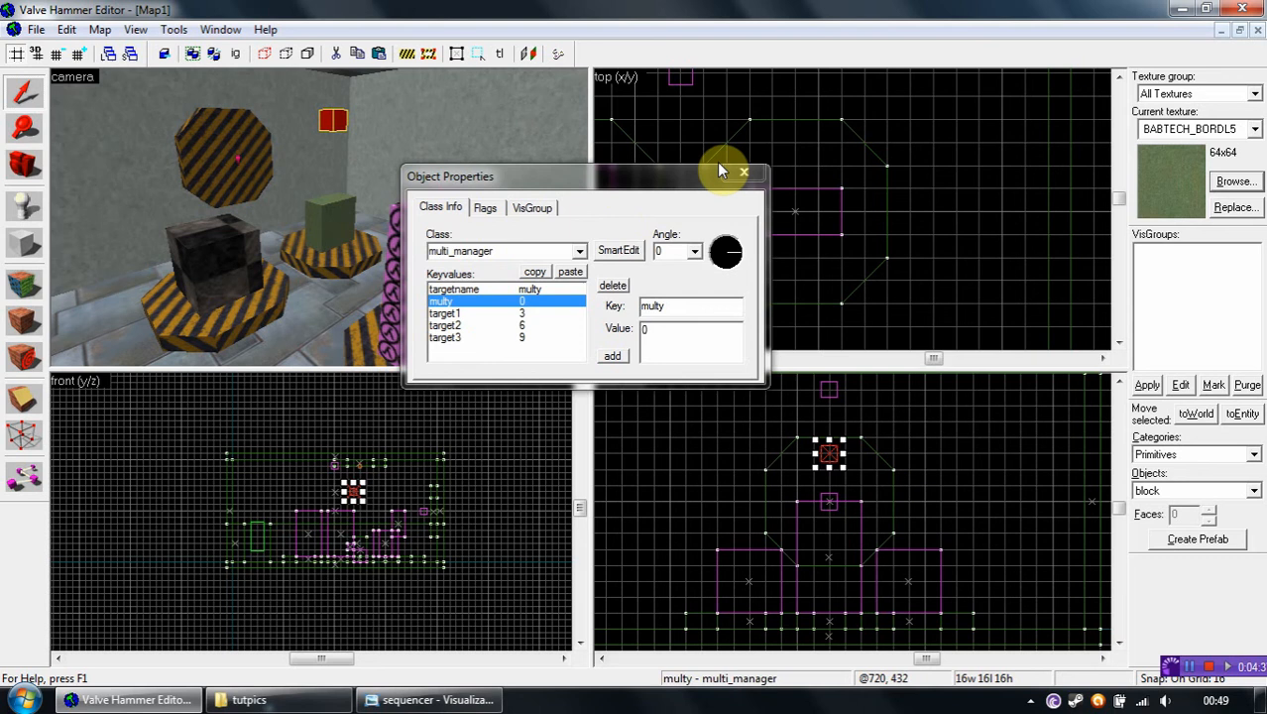
pyautogui.click(741, 170)
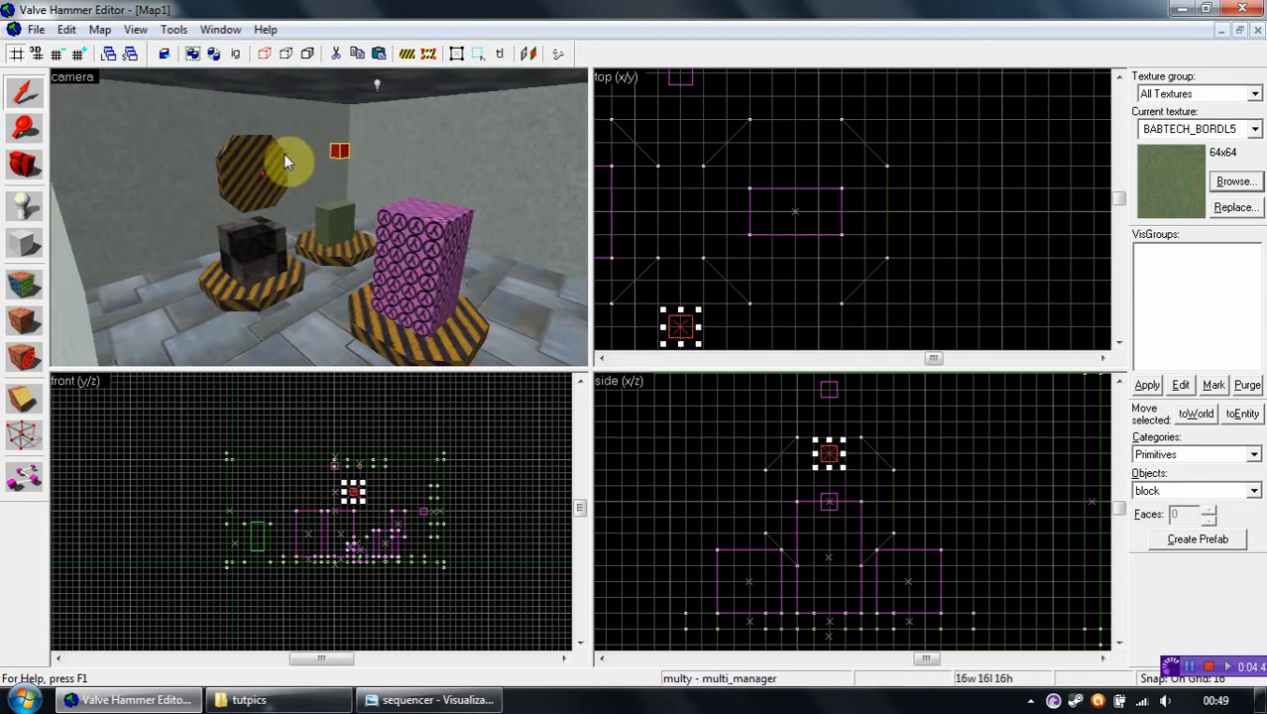
pyautogui.moveTo(297, 198)
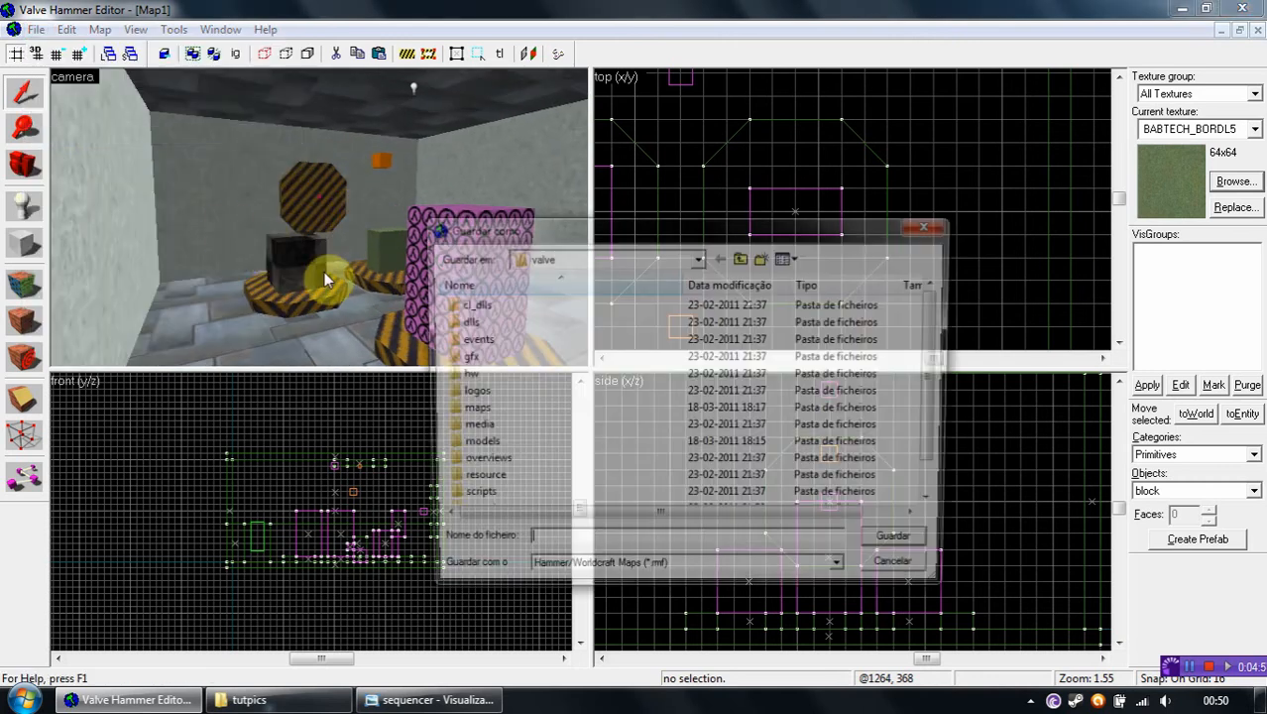
# Save the map to the Desktop under the name tut8
pyautogui.click(740, 257)
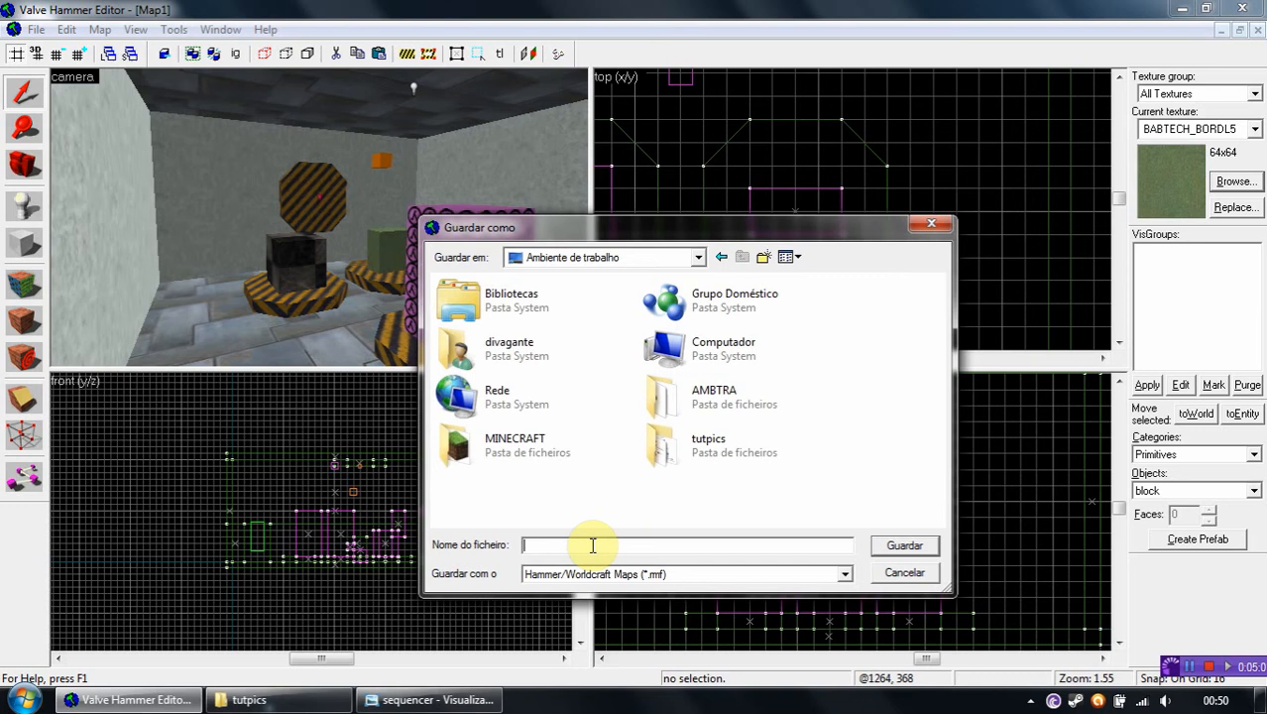
pyautogui.write('tut8')
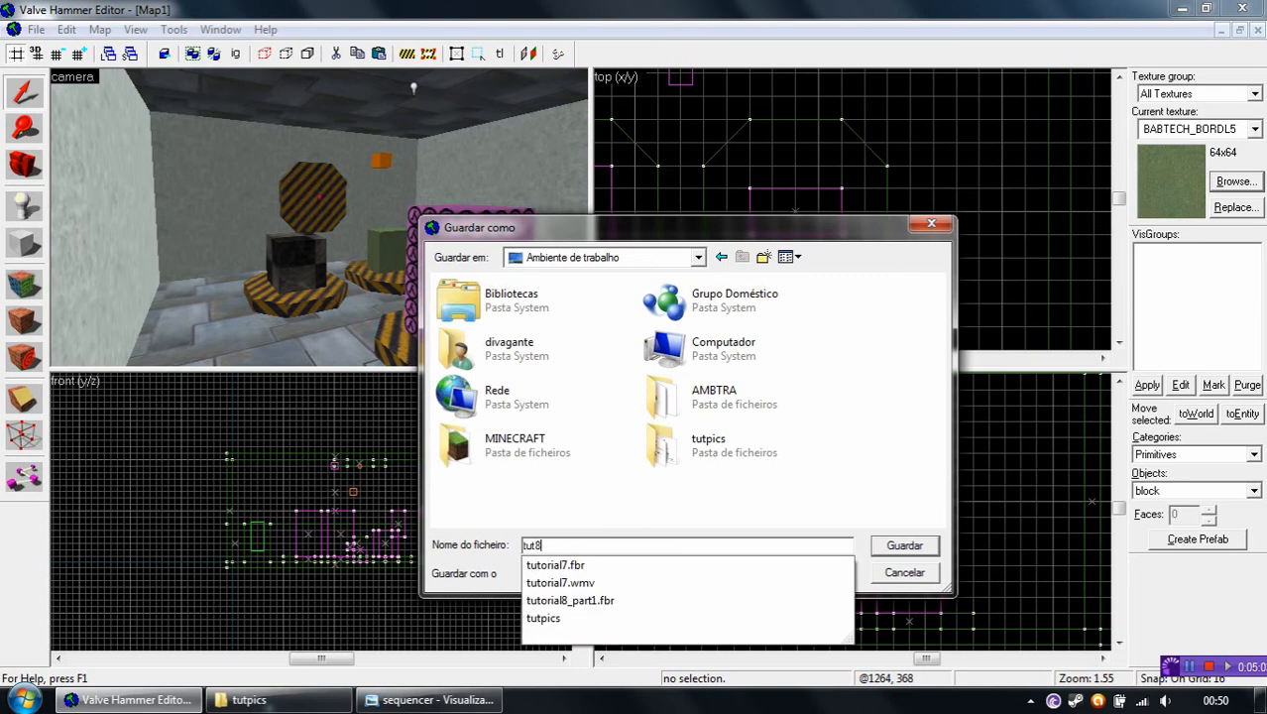
pyautogui.click(904, 545)
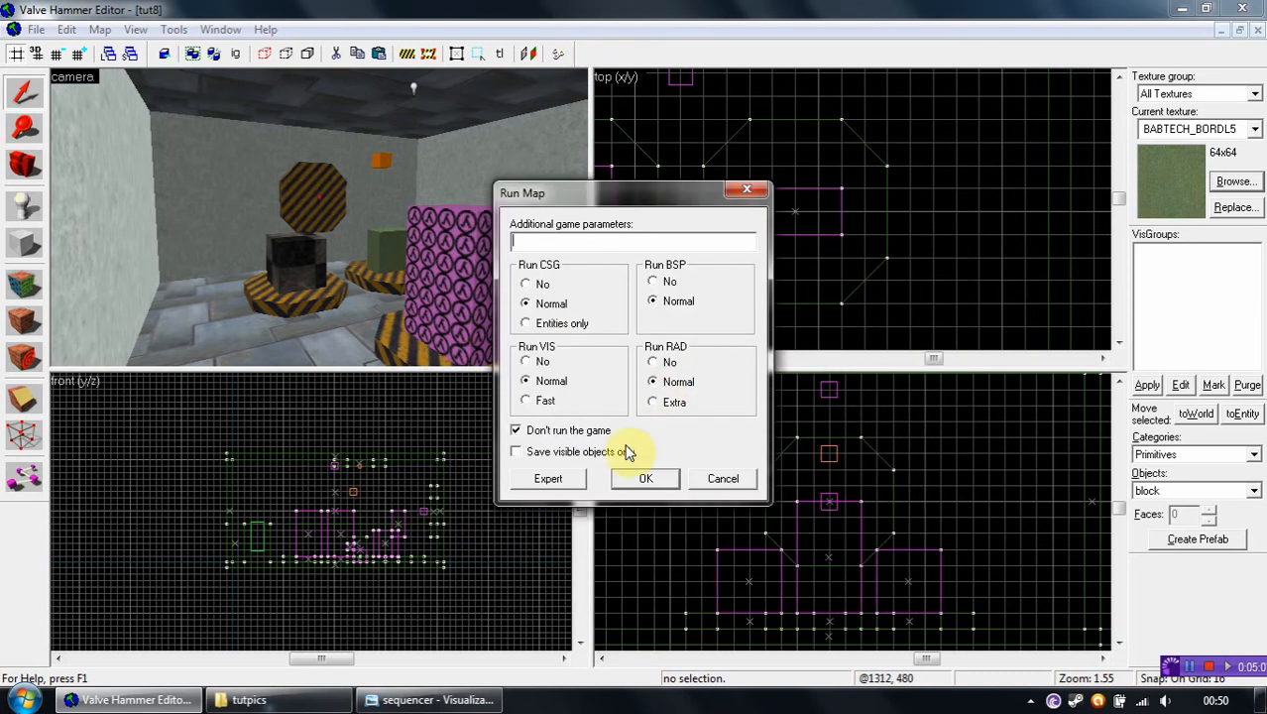
# Confirm the Run Map dialog and let the compile process finish
pyautogui.click(646, 478)
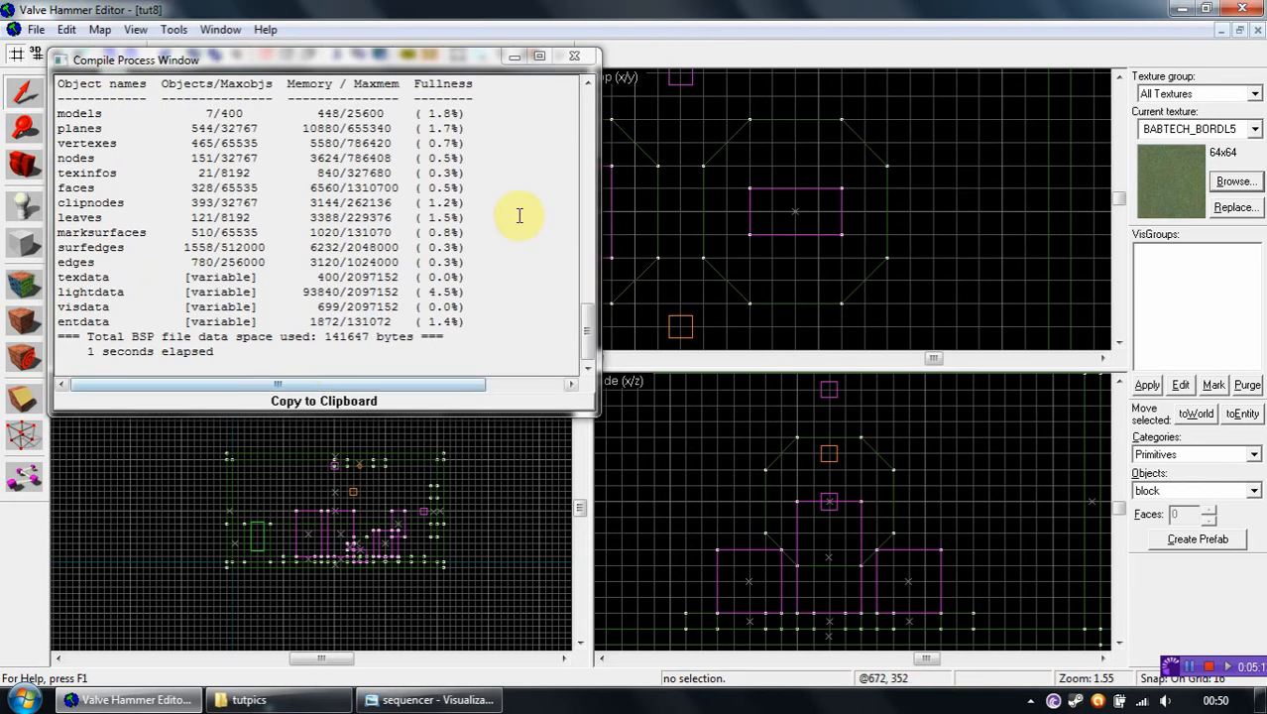
pyautogui.click(249, 697)
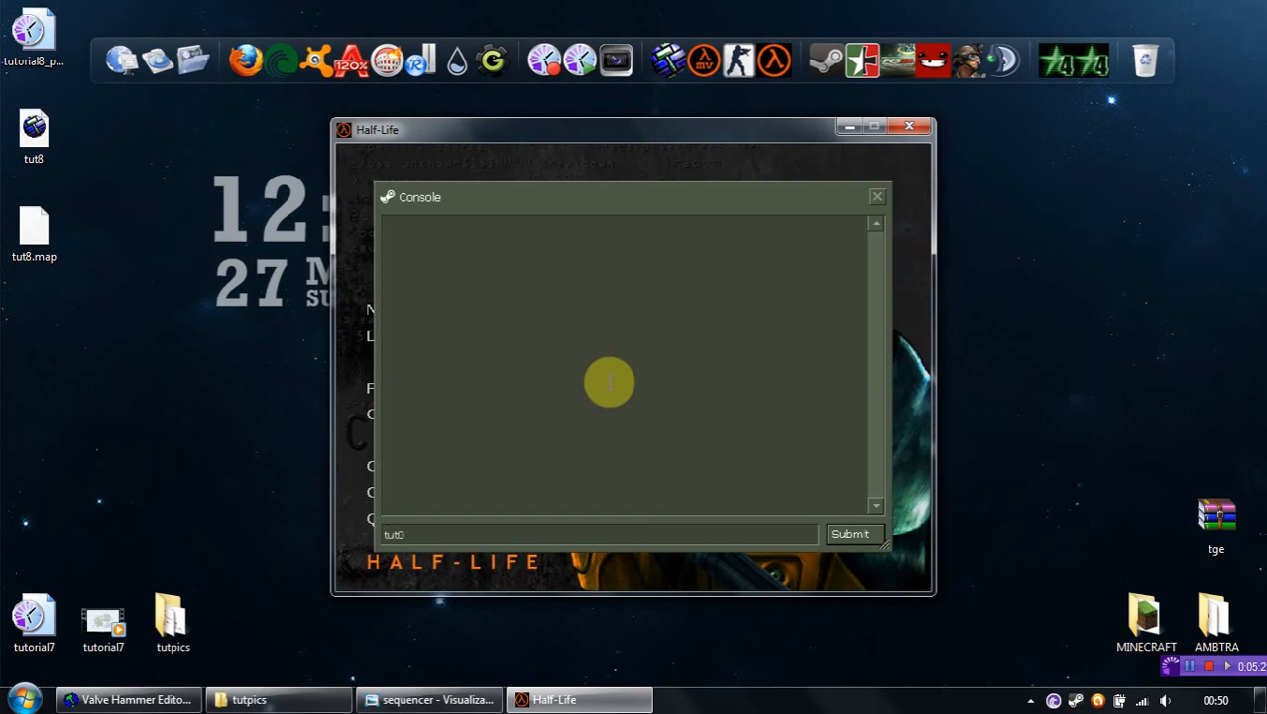
# Run 'map tut8.bsp' in the console and close it while the map loads
pyautogui.write('map t')
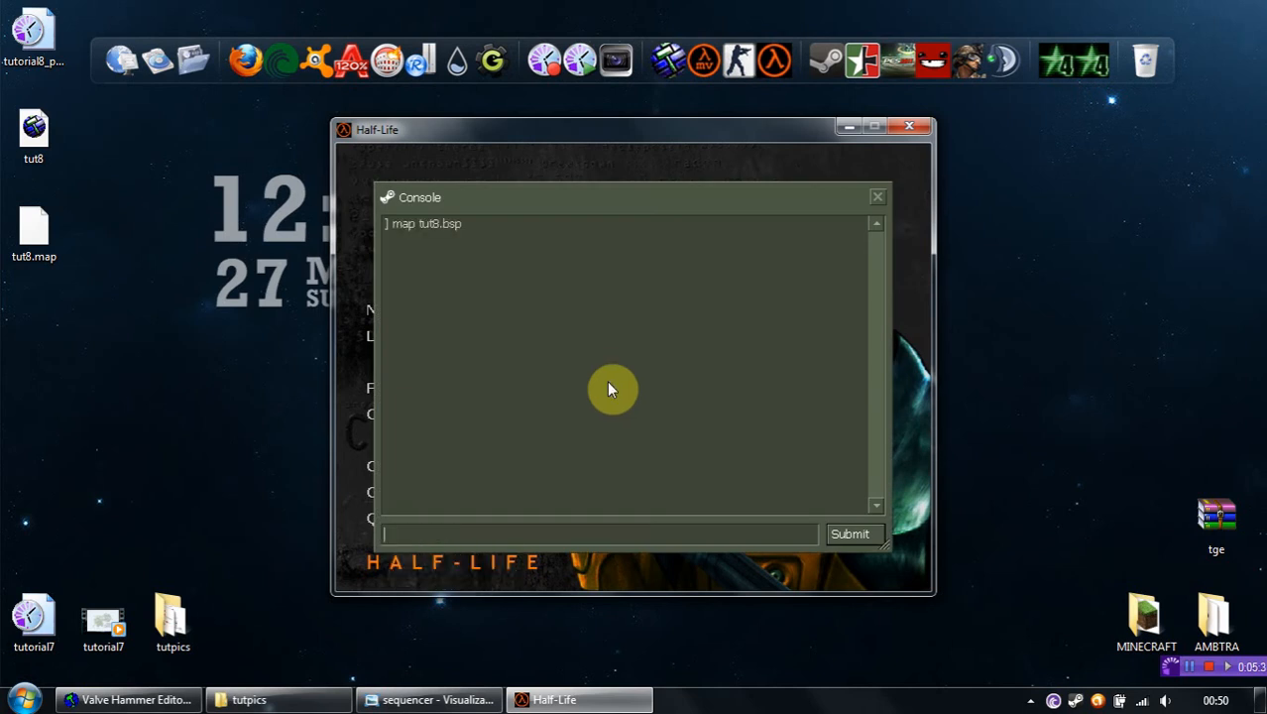
pyautogui.click(849, 533)
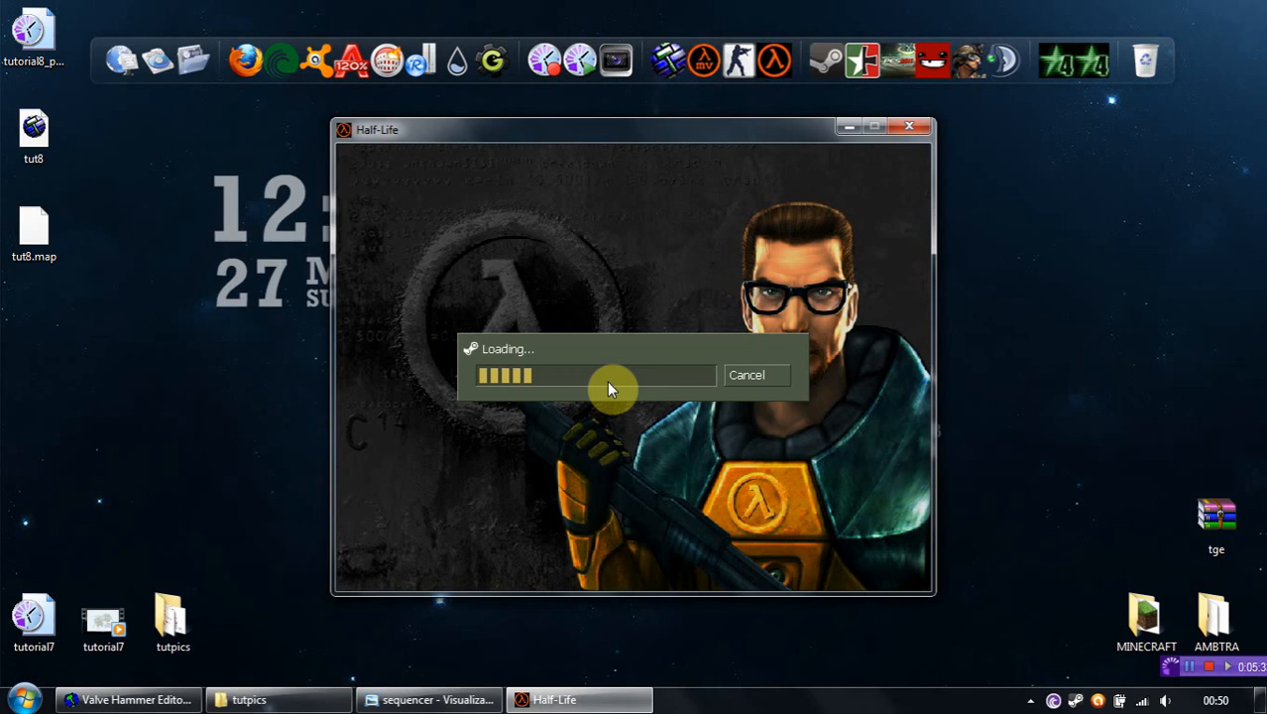